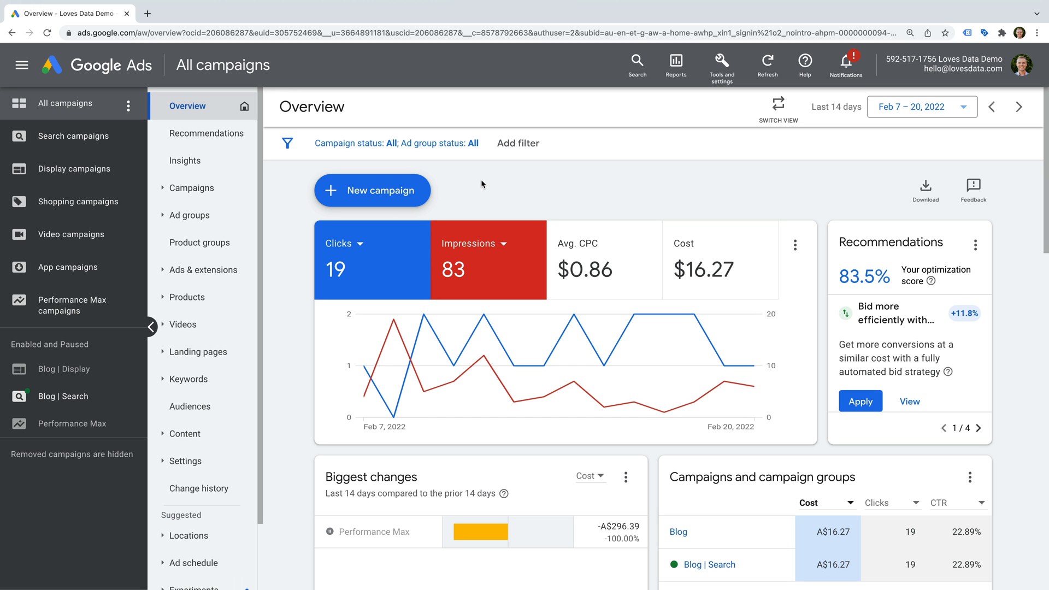
Start a new conversion action from Tools and settings > Measurement > Conversions.
{"action": "left_click", "coordinate": [721, 65]}
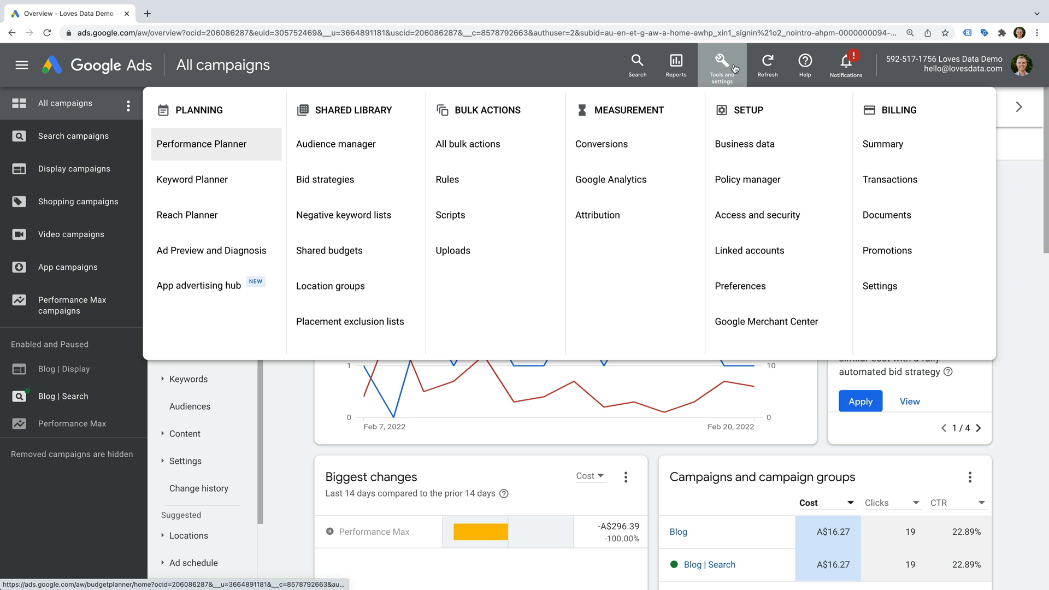
{"action": "left_click", "coordinate": [600, 143]}
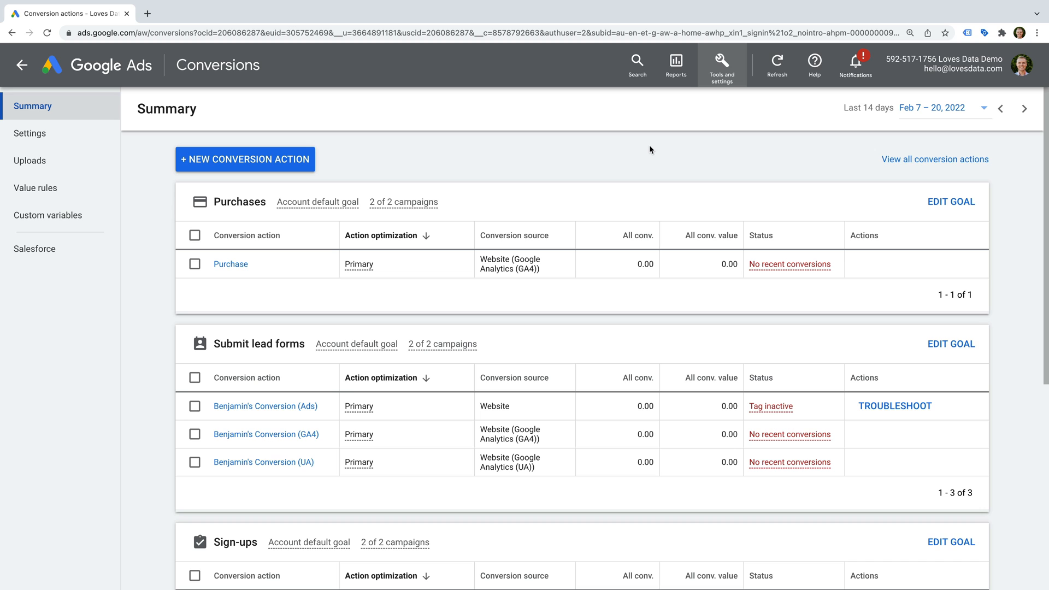
{"action": "left_click", "coordinate": [245, 159]}
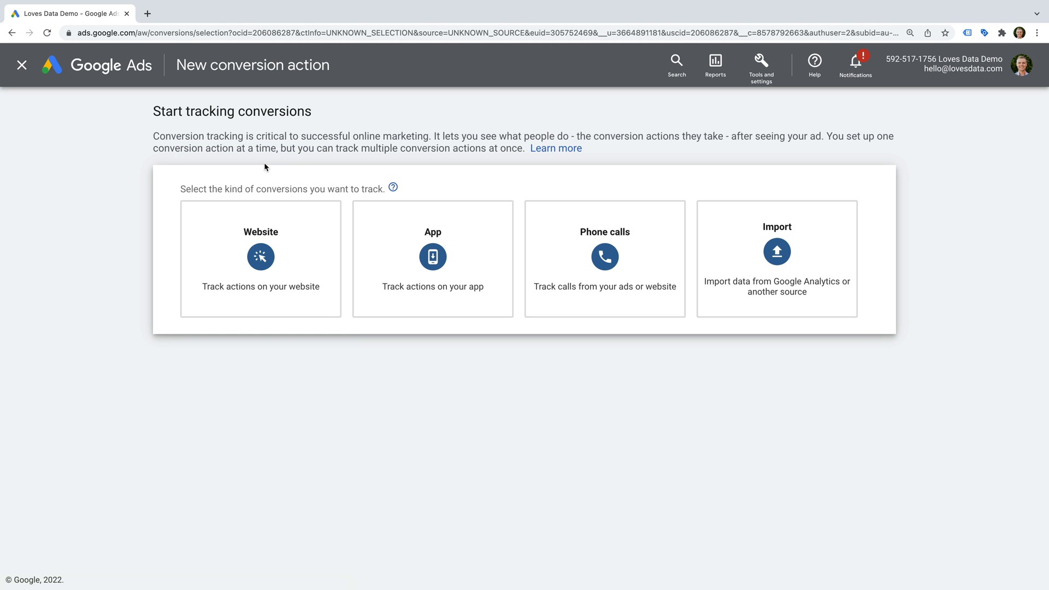
Choose Website as the conversion type to track.
{"action": "left_click", "coordinate": [260, 259]}
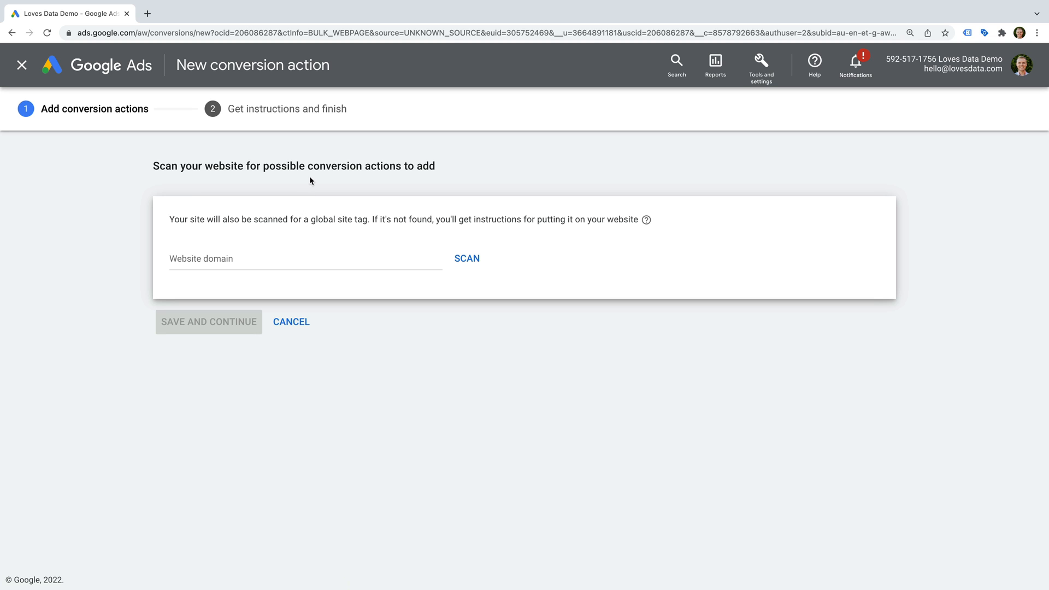
{"action": "mouse_move", "coordinate": [337, 179]}
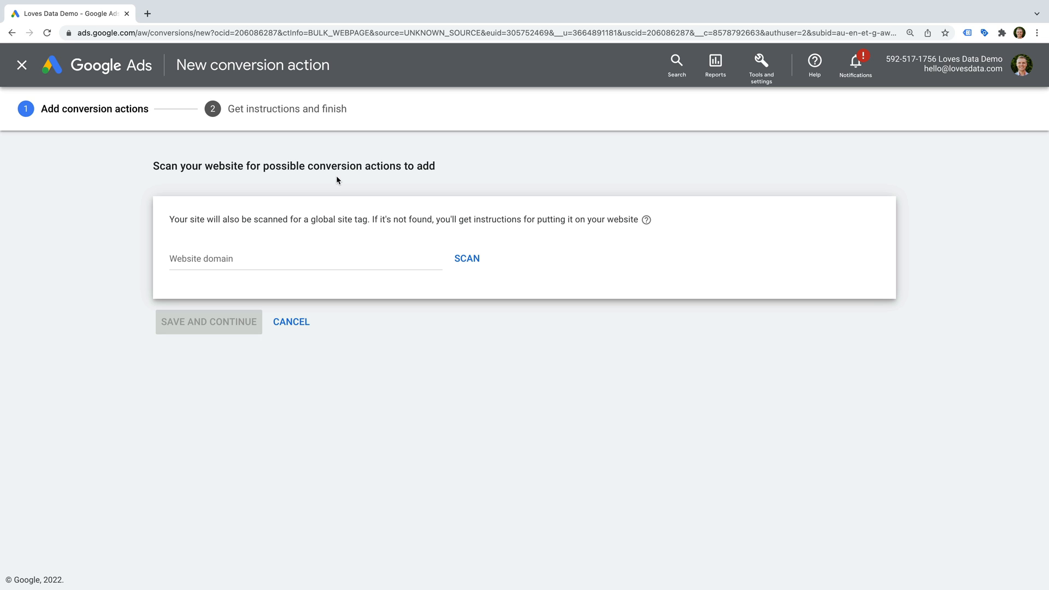
{"action": "mouse_move", "coordinate": [272, 45]}
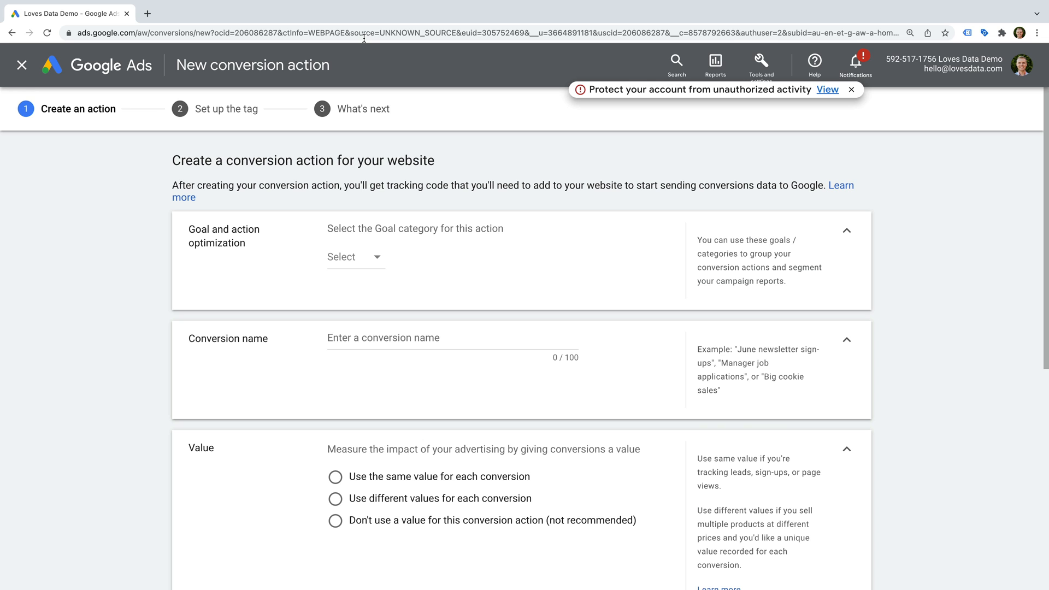
{"action": "mouse_move", "coordinate": [455, 205]}
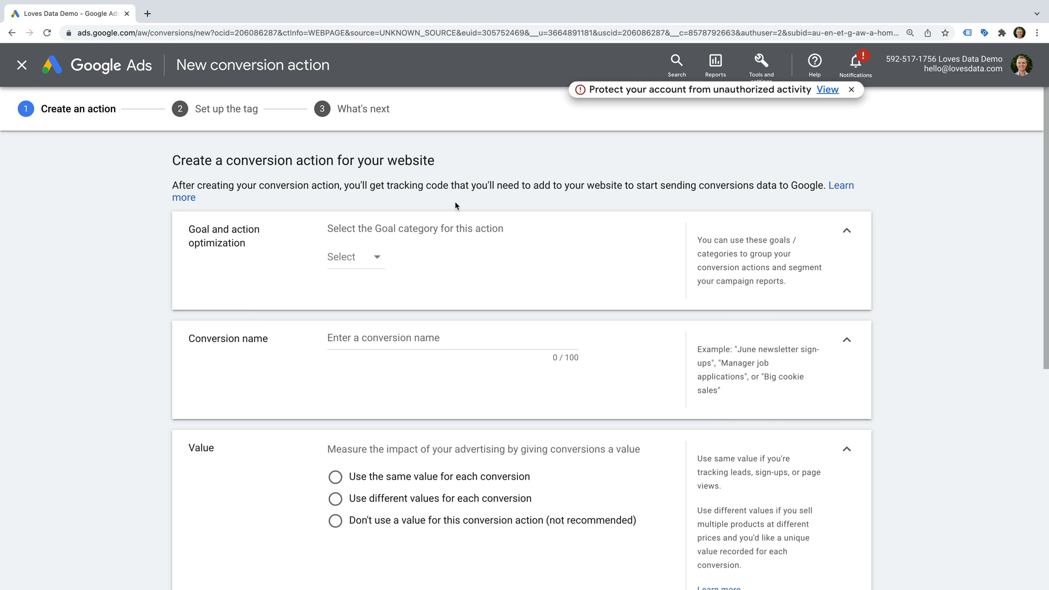
{"action": "scroll", "scroll_direction": "down", "scroll_amount": 3}
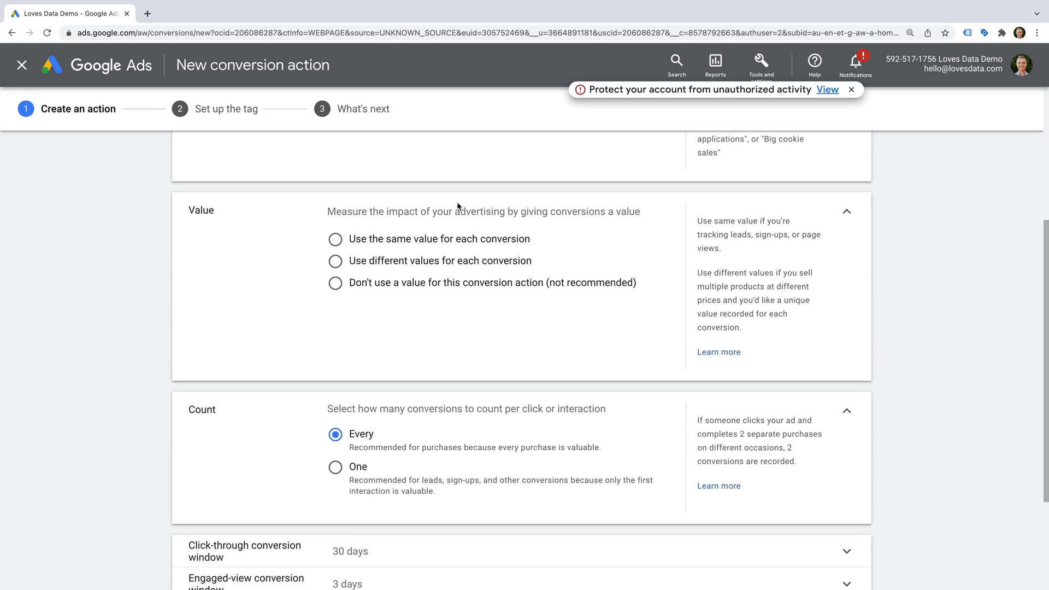
{"action": "scroll", "scroll_direction": "up", "scroll_amount": 3}
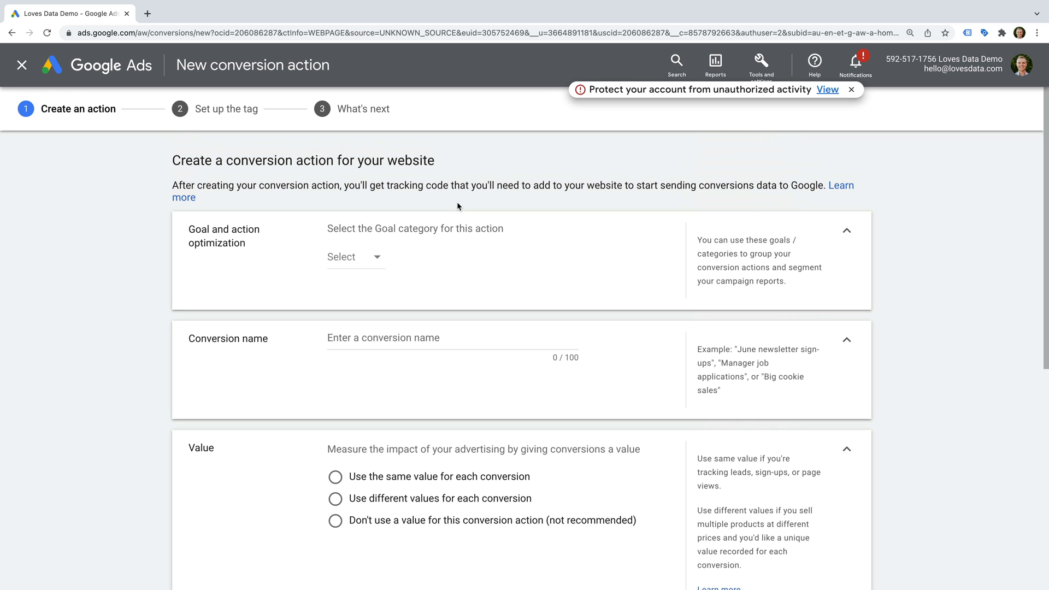
{"action": "mouse_move", "coordinate": [115, 74]}
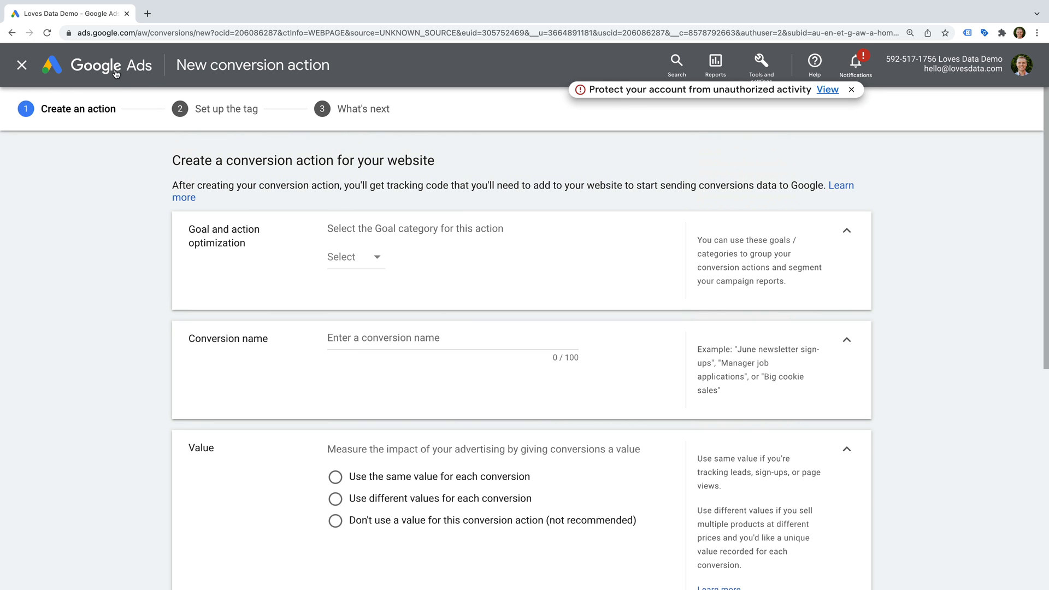
{"action": "left_click", "coordinate": [12, 33]}
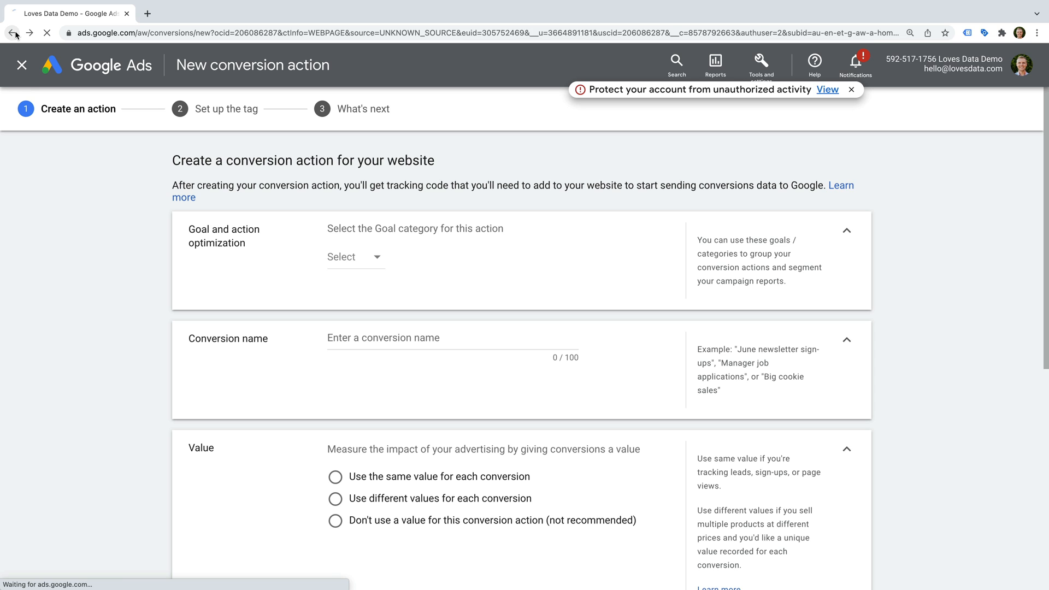
Go back to the website scan page and close the account-security notice.
{"action": "left_click", "coordinate": [13, 33]}
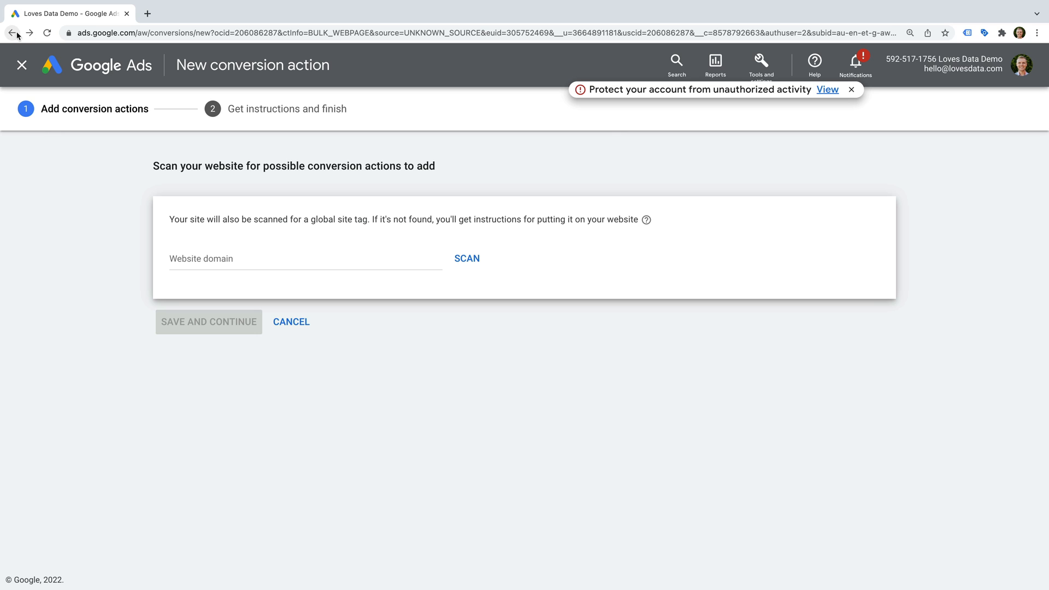
{"action": "mouse_move", "coordinate": [852, 90]}
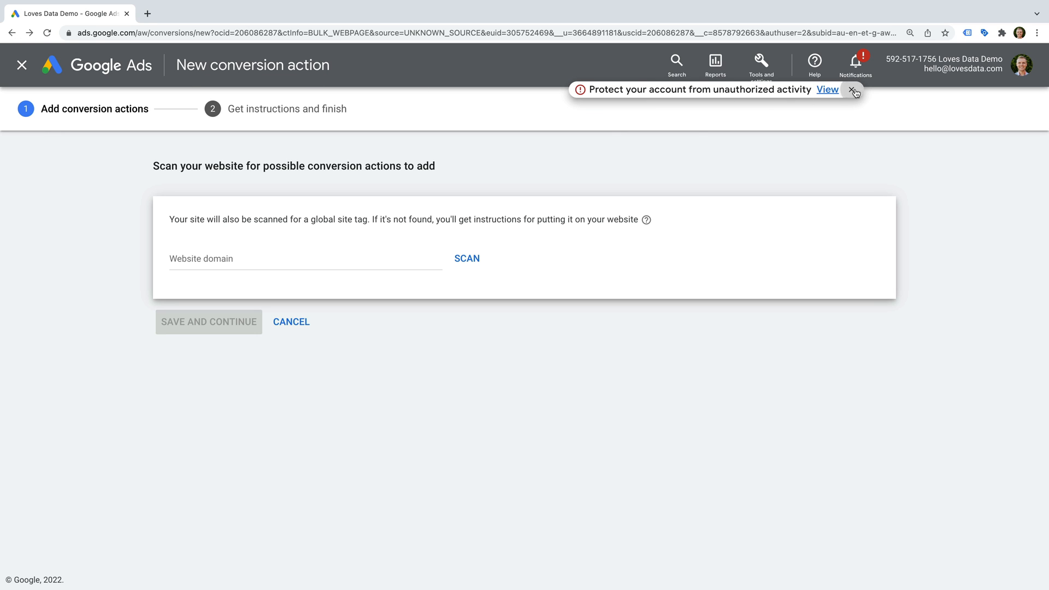
{"action": "left_click", "coordinate": [853, 90]}
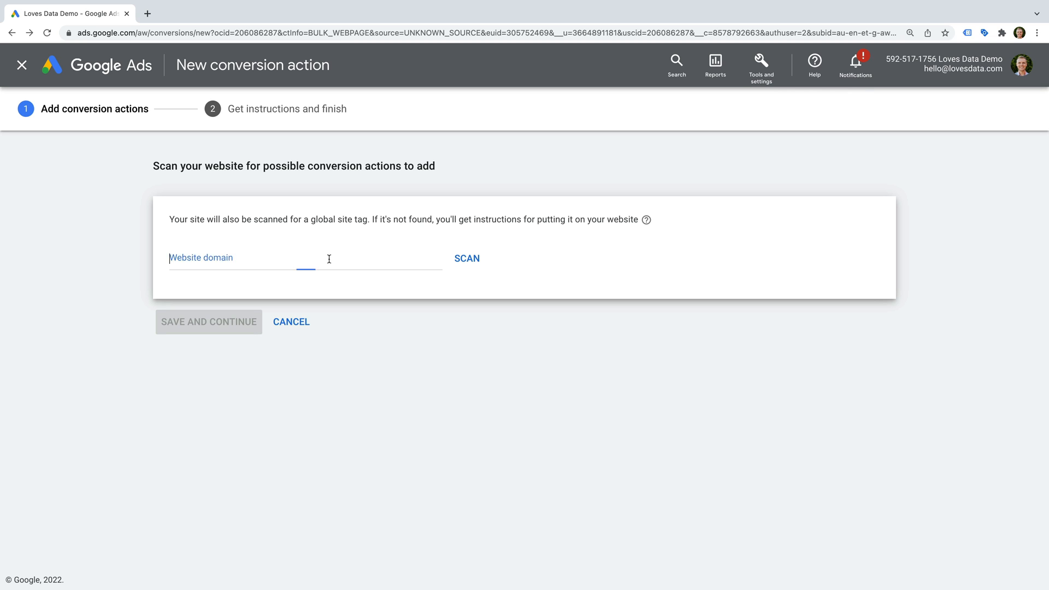
{"action": "type", "text": "https://www."}
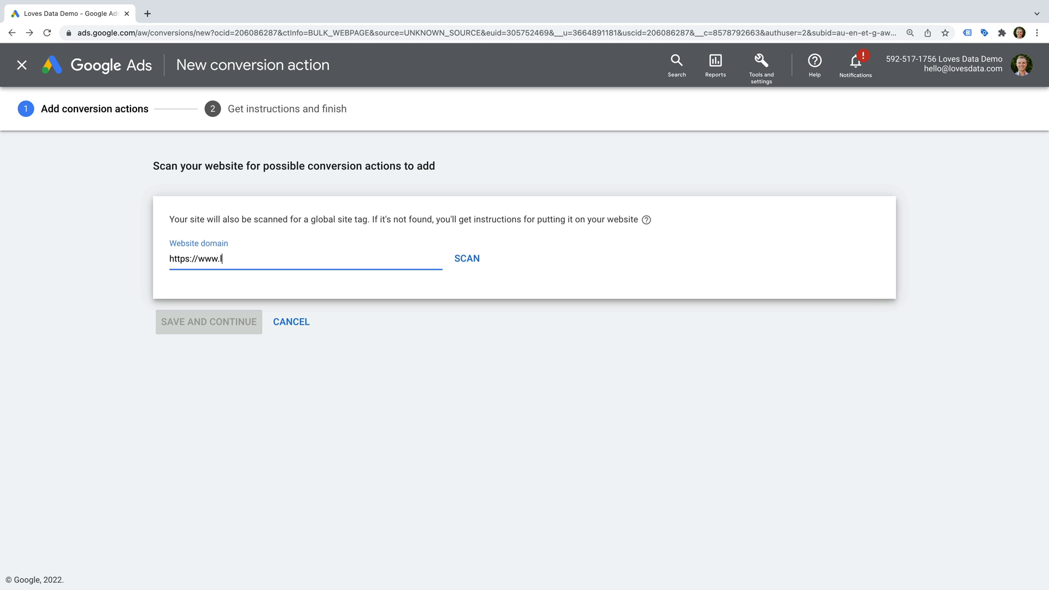
{"action": "type", "text": "lovesdata-test.co"}
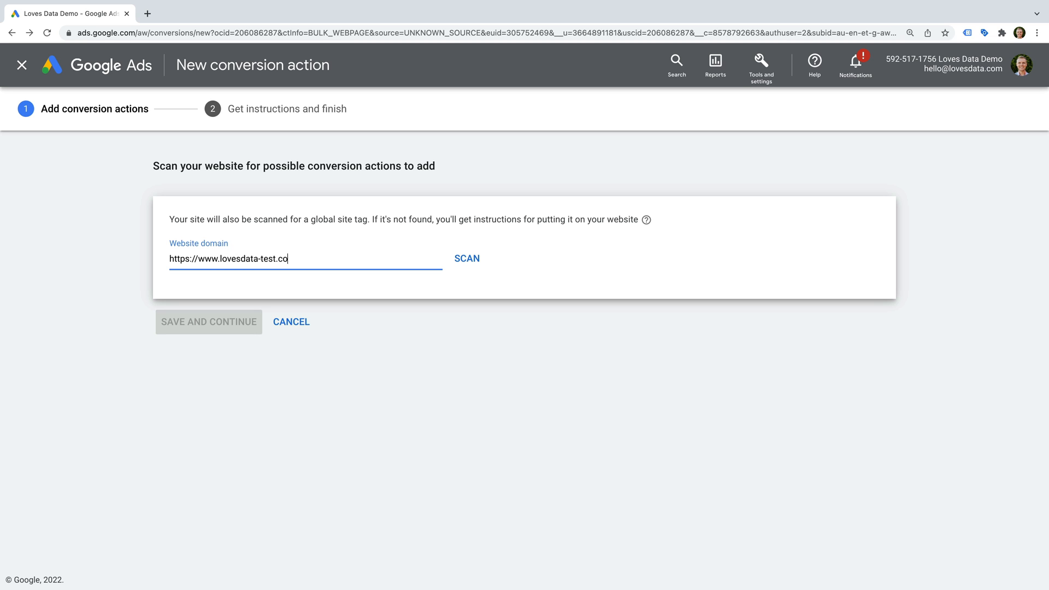
{"action": "left_click", "coordinate": [466, 259]}
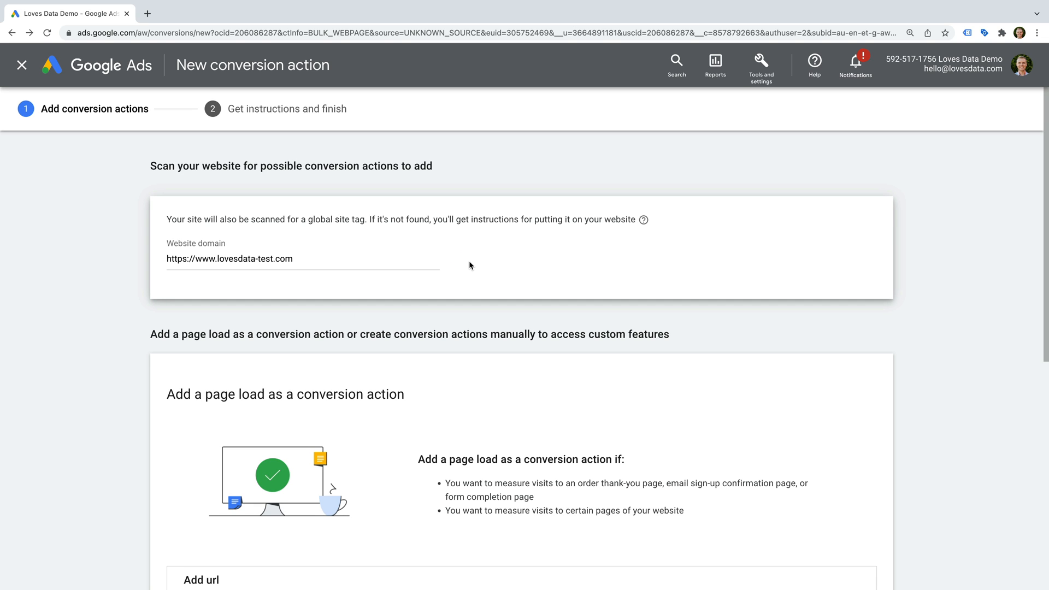
{"action": "scroll", "scroll_direction": "down", "scroll_amount": 3}
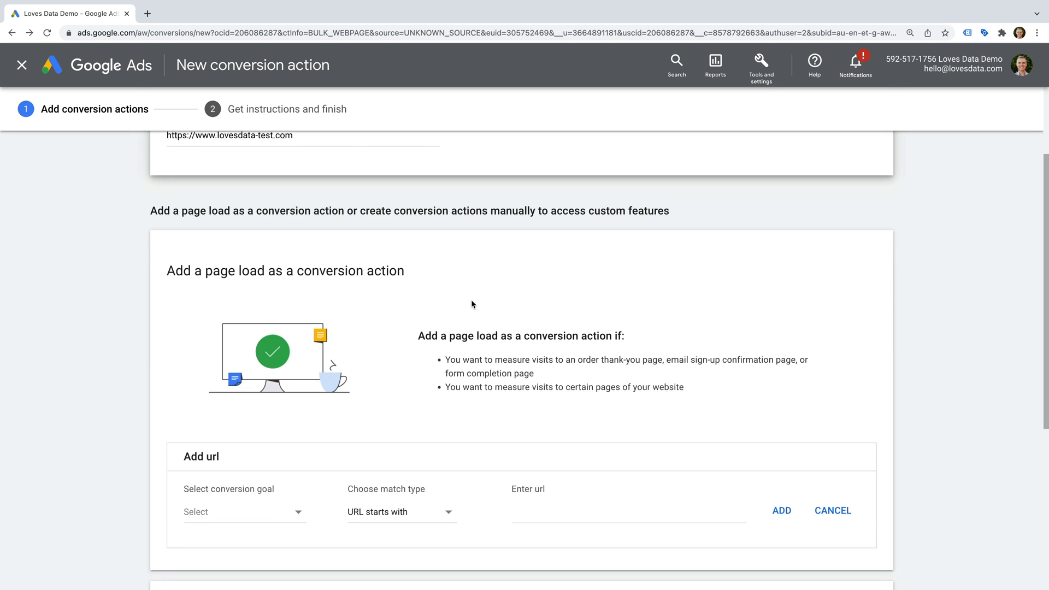
{"action": "scroll", "scroll_direction": "down", "scroll_amount": 3}
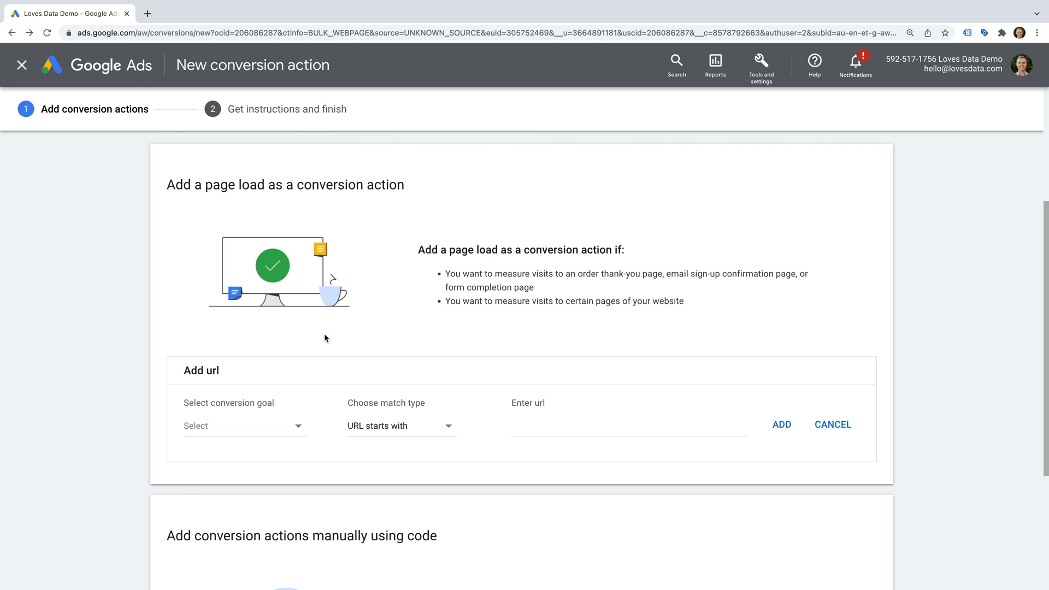
{"action": "scroll", "scroll_direction": "down", "scroll_amount": 3}
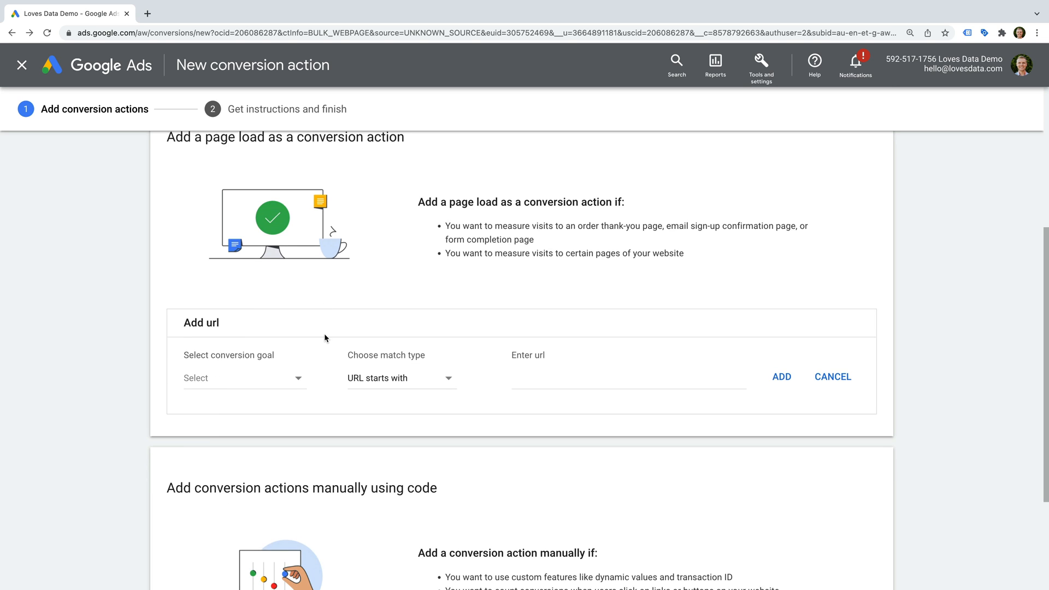
{"action": "scroll", "scroll_direction": "down", "scroll_amount": 3}
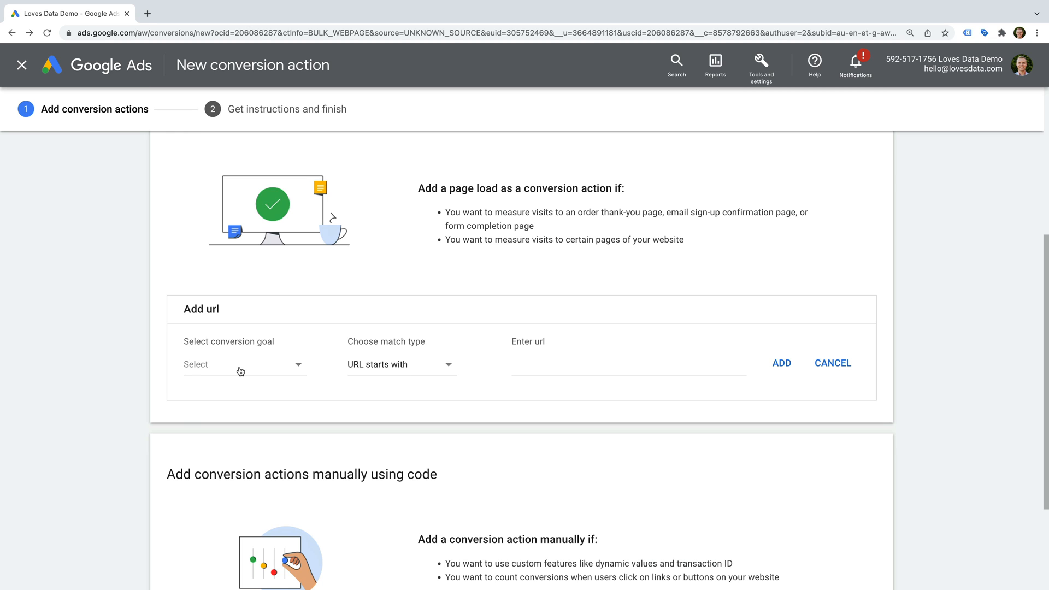
Set the page-load conversion goal to Submit lead form with URL contains matching.
{"action": "left_click", "coordinate": [243, 363]}
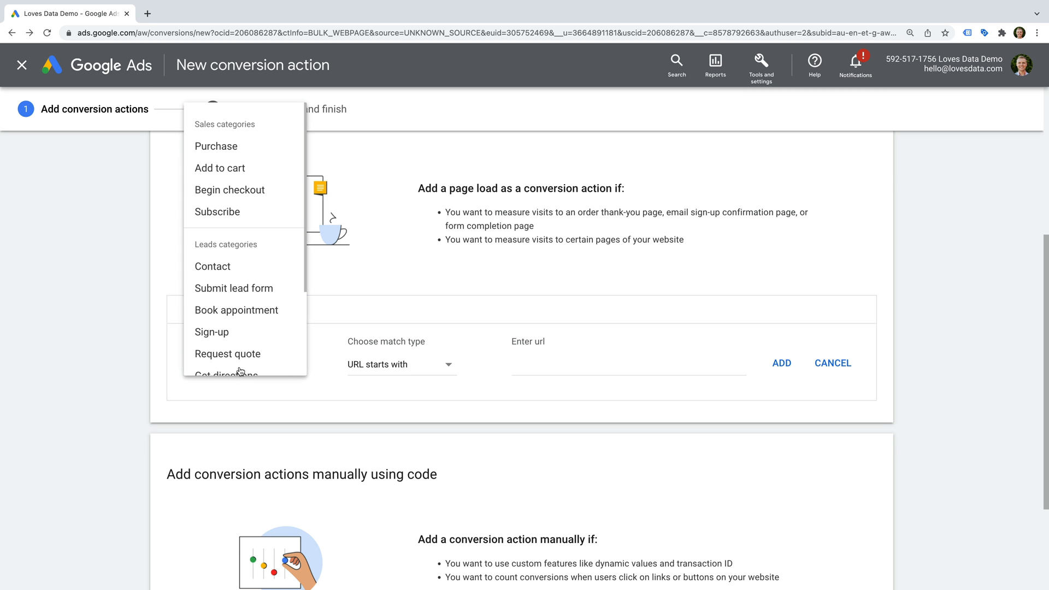
{"action": "mouse_move", "coordinate": [277, 221]}
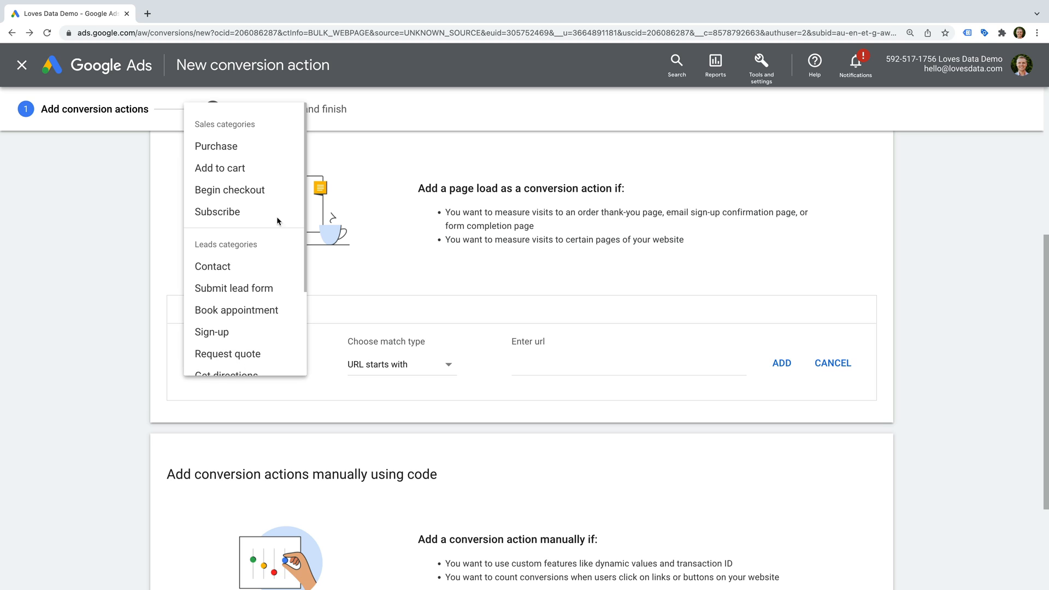
{"action": "mouse_move", "coordinate": [278, 150]}
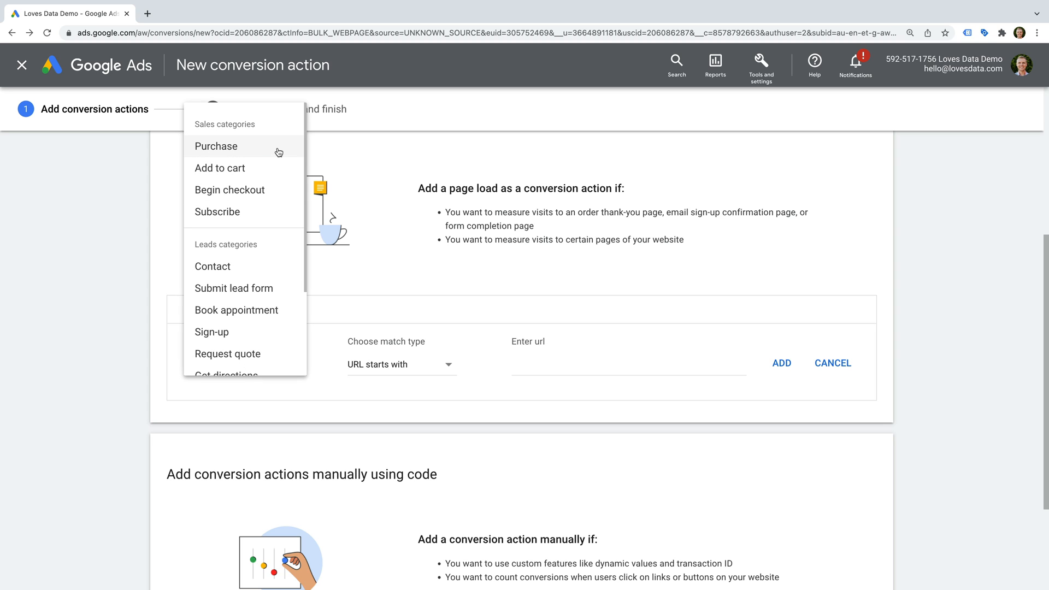
{"action": "mouse_move", "coordinate": [278, 275]}
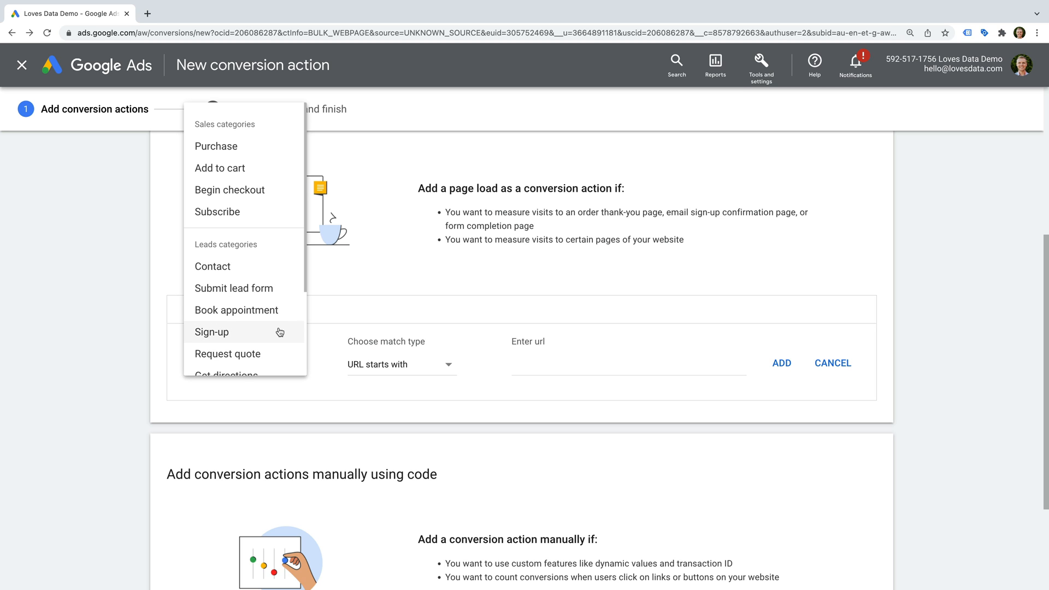
{"action": "scroll", "scroll_direction": "down", "scroll_amount": 3}
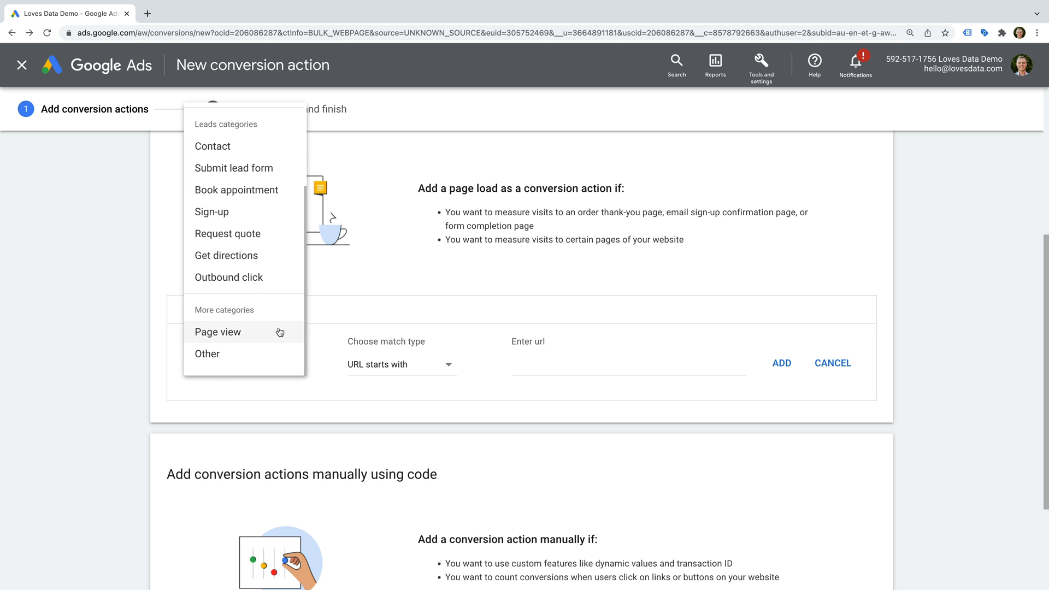
{"action": "mouse_move", "coordinate": [278, 313]}
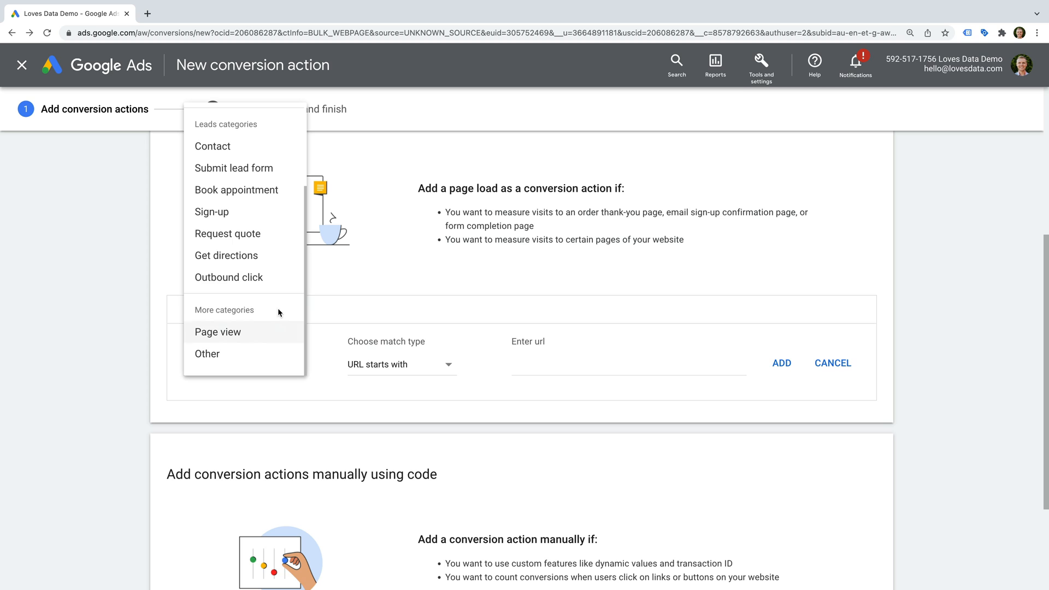
{"action": "left_click", "coordinate": [234, 167]}
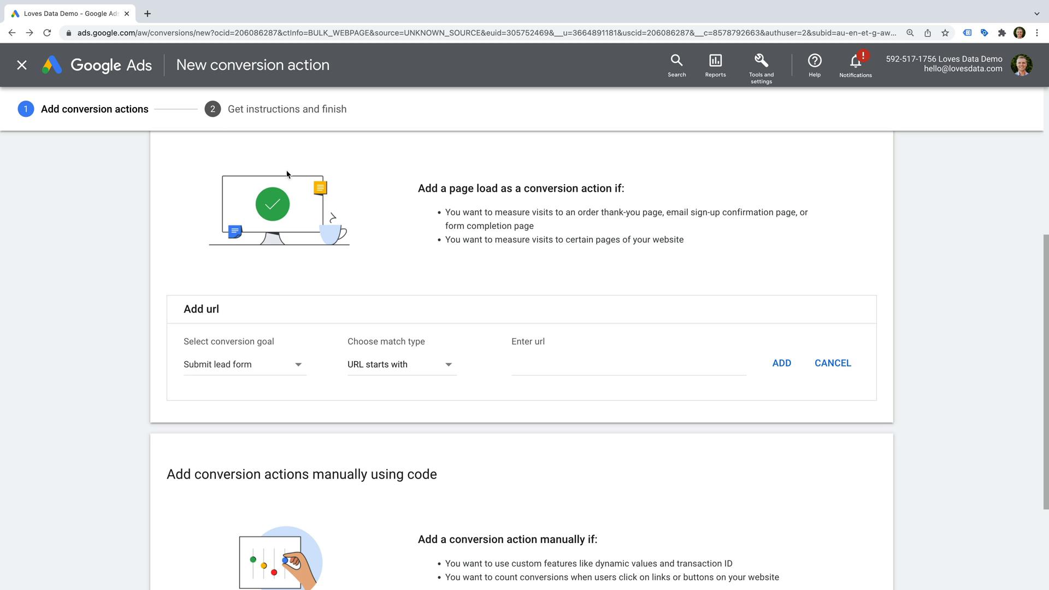
{"action": "left_click", "coordinate": [399, 364]}
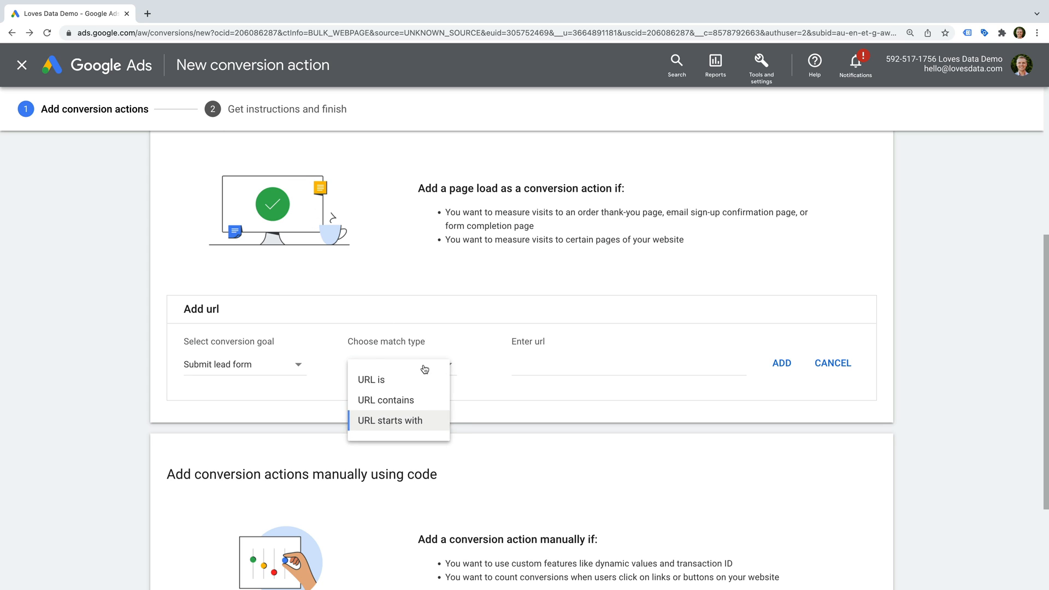
{"action": "mouse_move", "coordinate": [422, 384]}
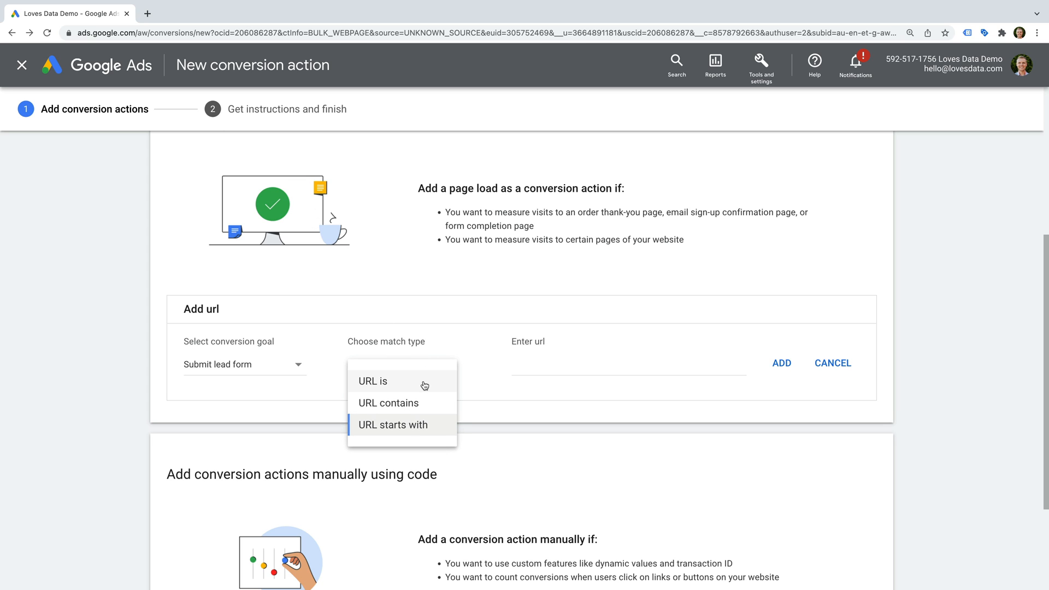
{"action": "mouse_move", "coordinate": [431, 398]}
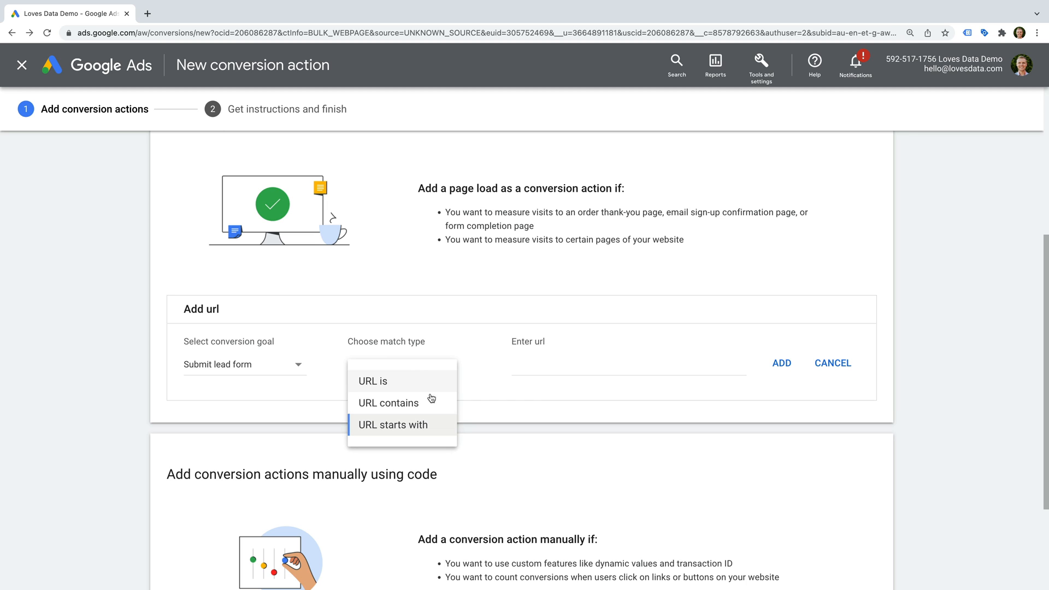
{"action": "mouse_move", "coordinate": [439, 428]}
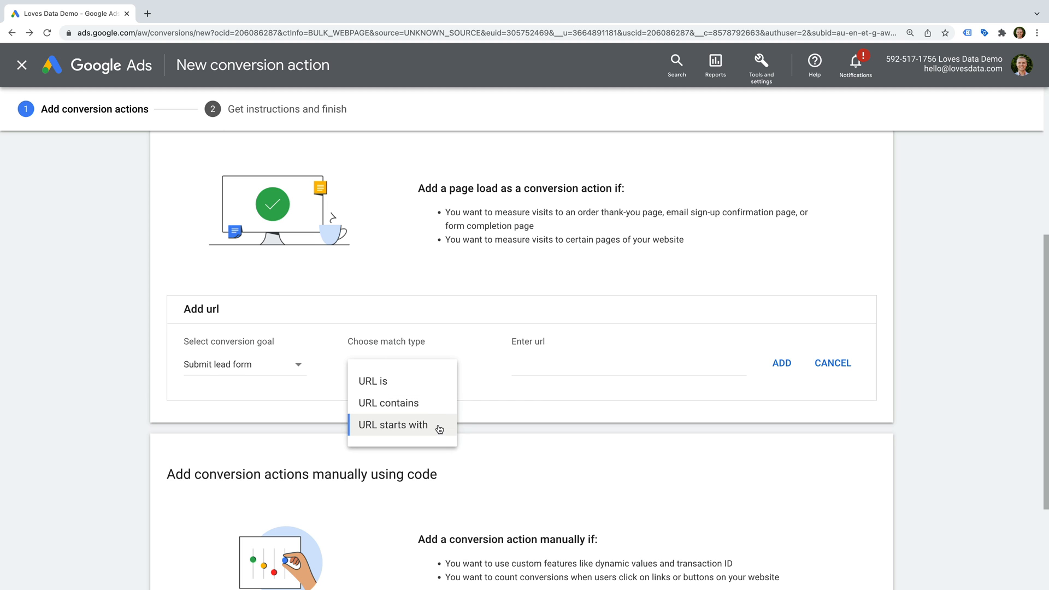
{"action": "mouse_move", "coordinate": [432, 409]}
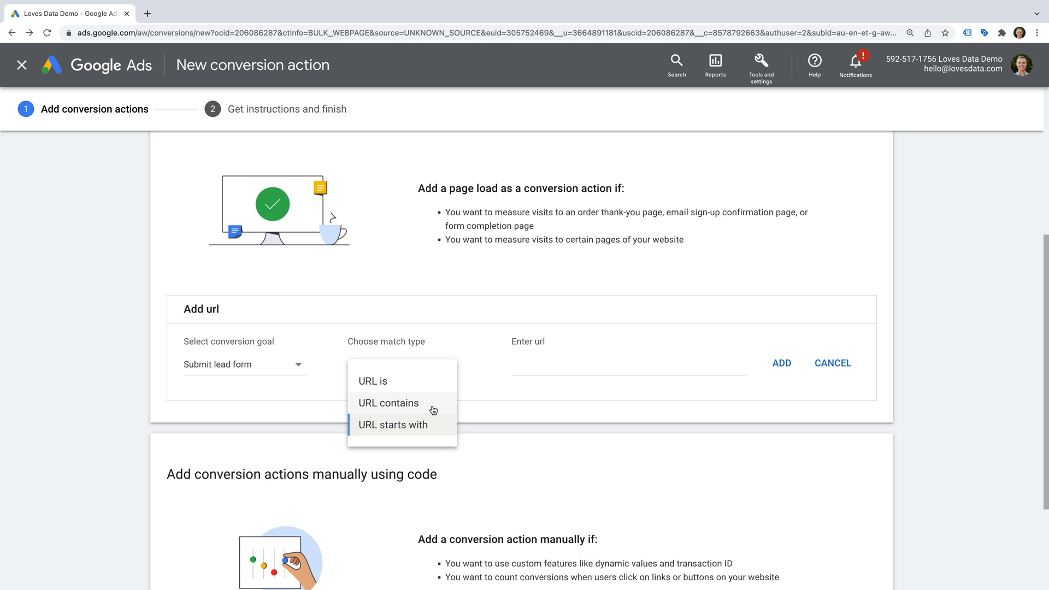
{"action": "left_click", "coordinate": [387, 403]}
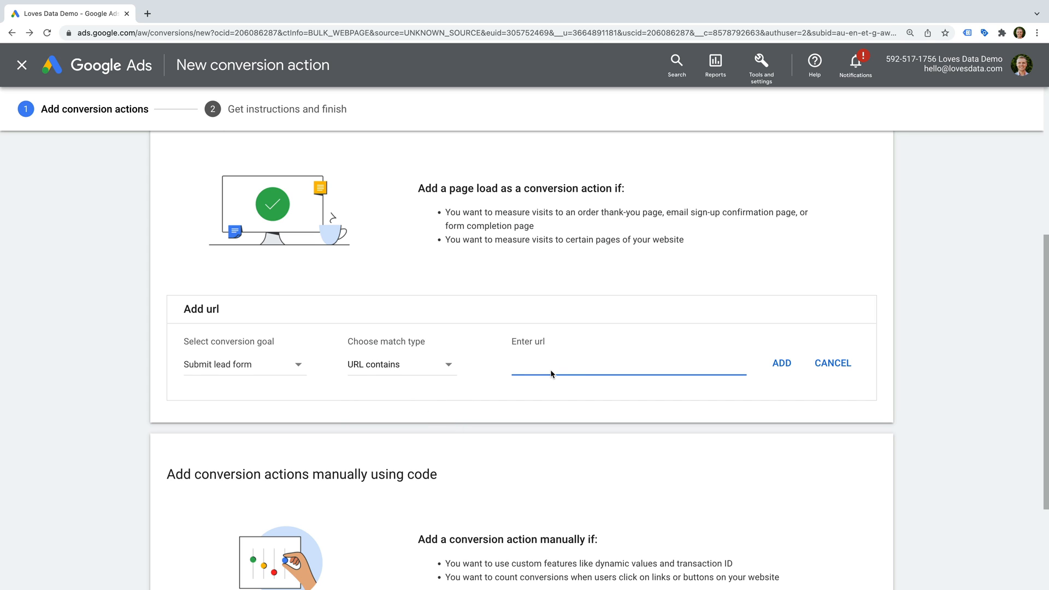
Add the Submit lead form conversion for URLs containing /thank-you.
{"action": "type", "text": "/thank-"}
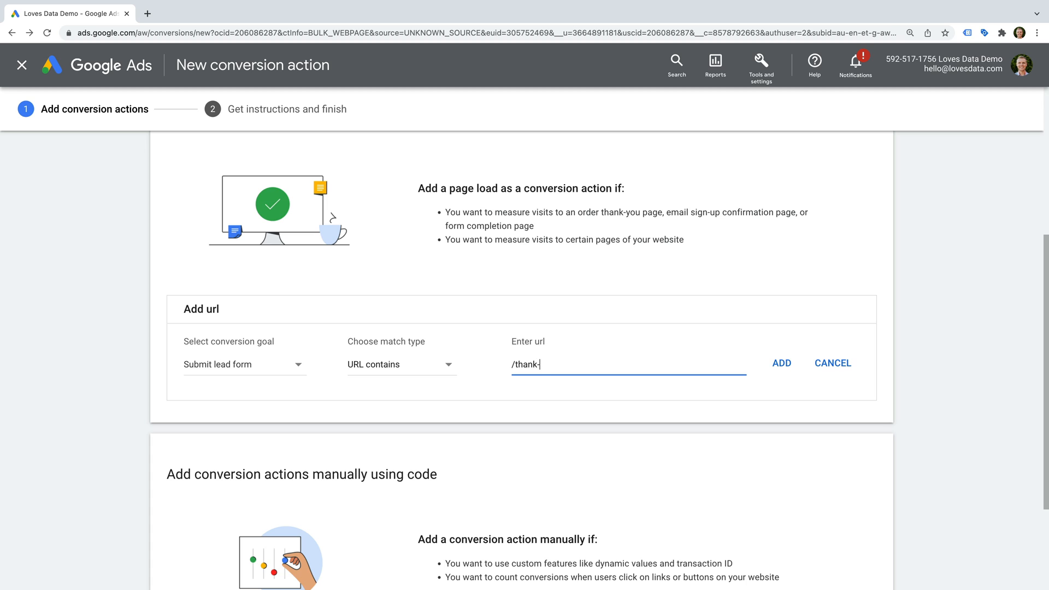
{"action": "type", "text": "you"}
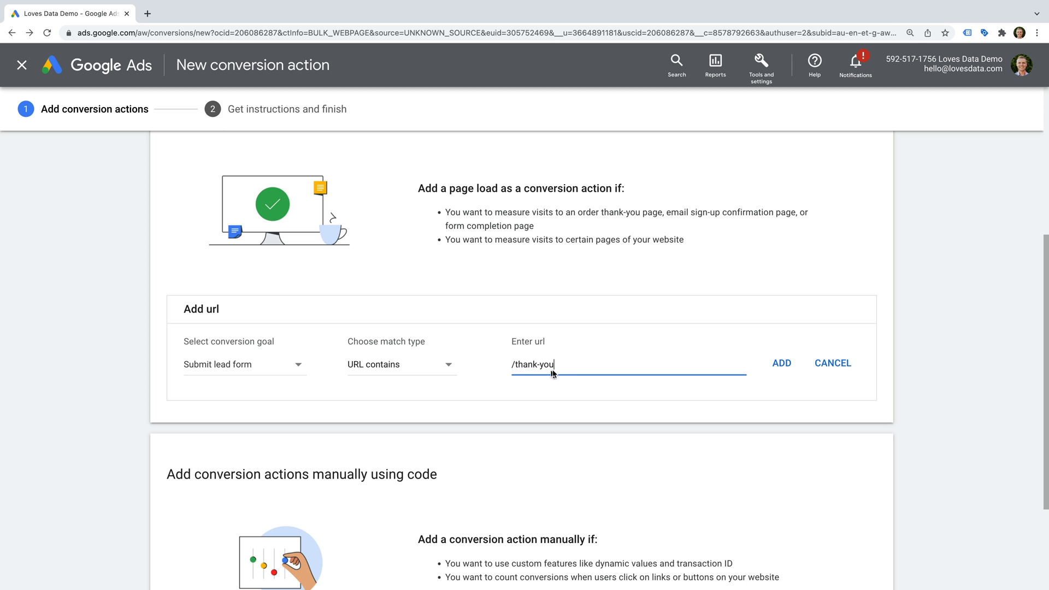
{"action": "mouse_move", "coordinate": [624, 342]}
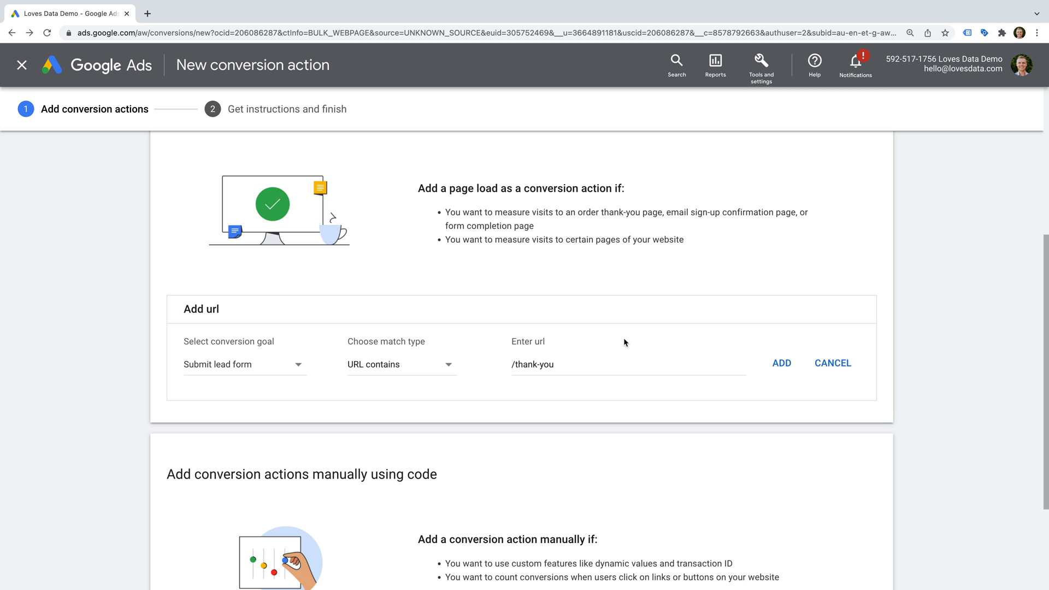
{"action": "left_click", "coordinate": [780, 363]}
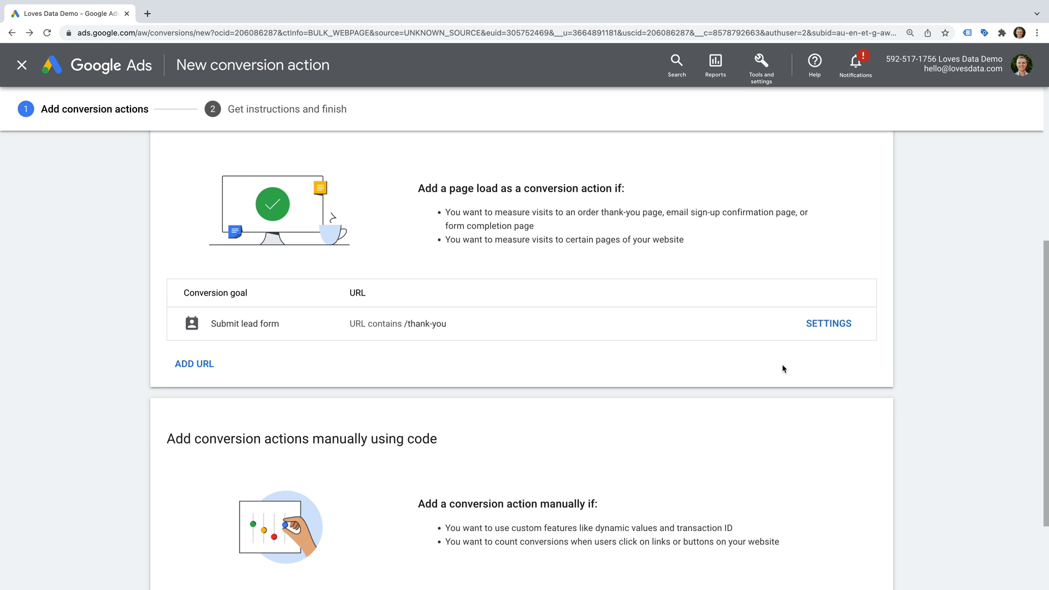
{"action": "mouse_move", "coordinate": [804, 326]}
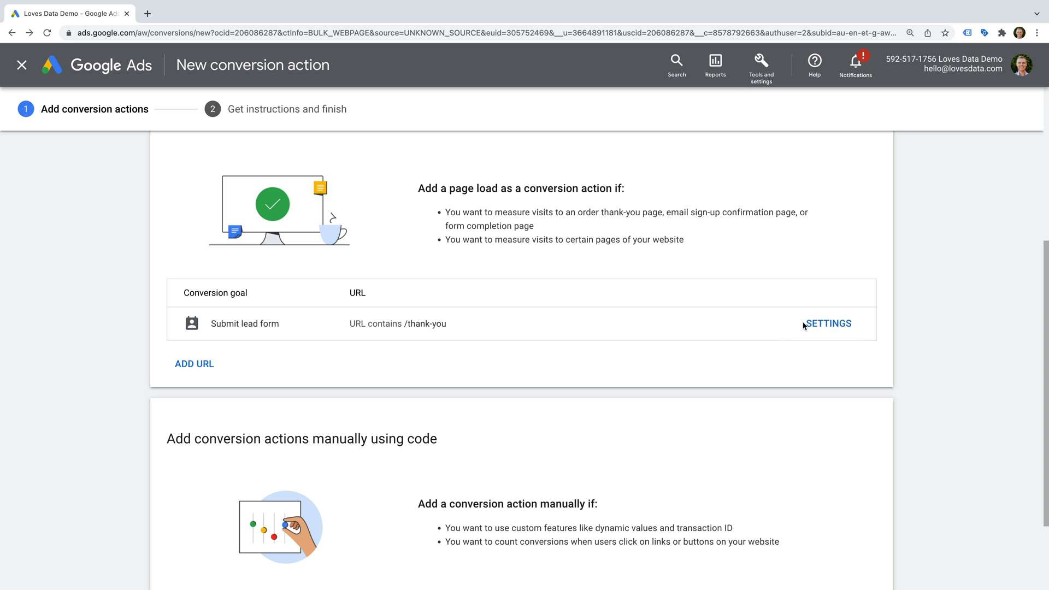
Rename the conversion to Submit lead form, keeping $1 value and one count per click.
{"action": "left_click", "coordinate": [828, 324]}
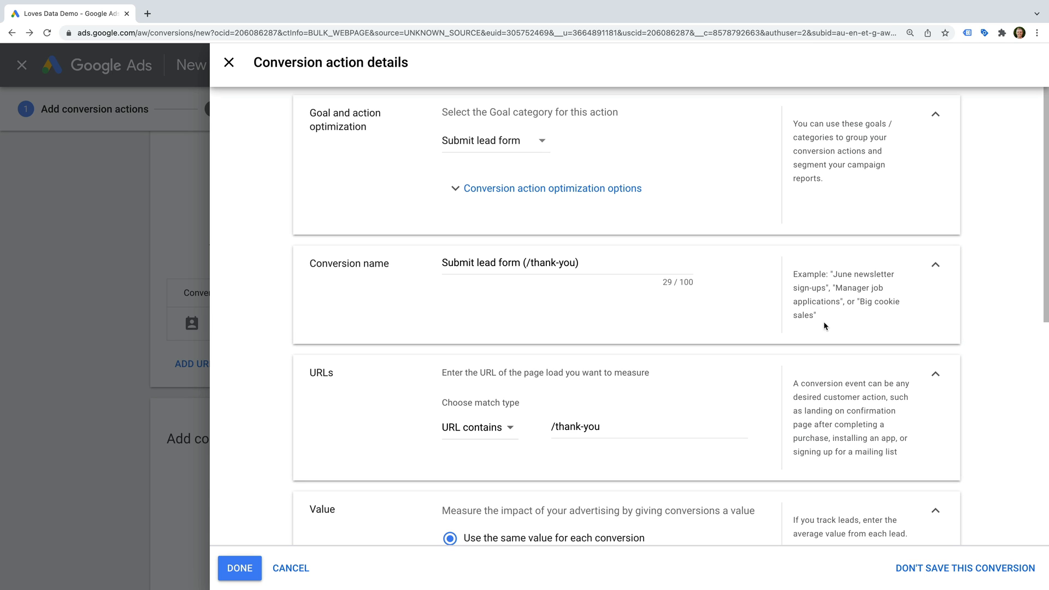
{"action": "mouse_move", "coordinate": [519, 263]}
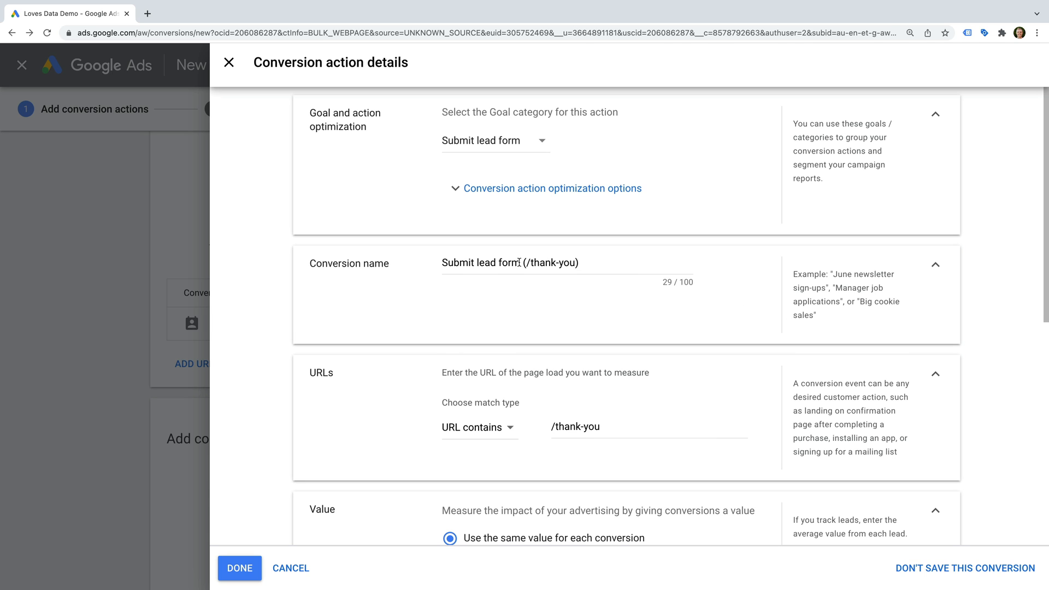
{"action": "key", "text": "Backspace"}
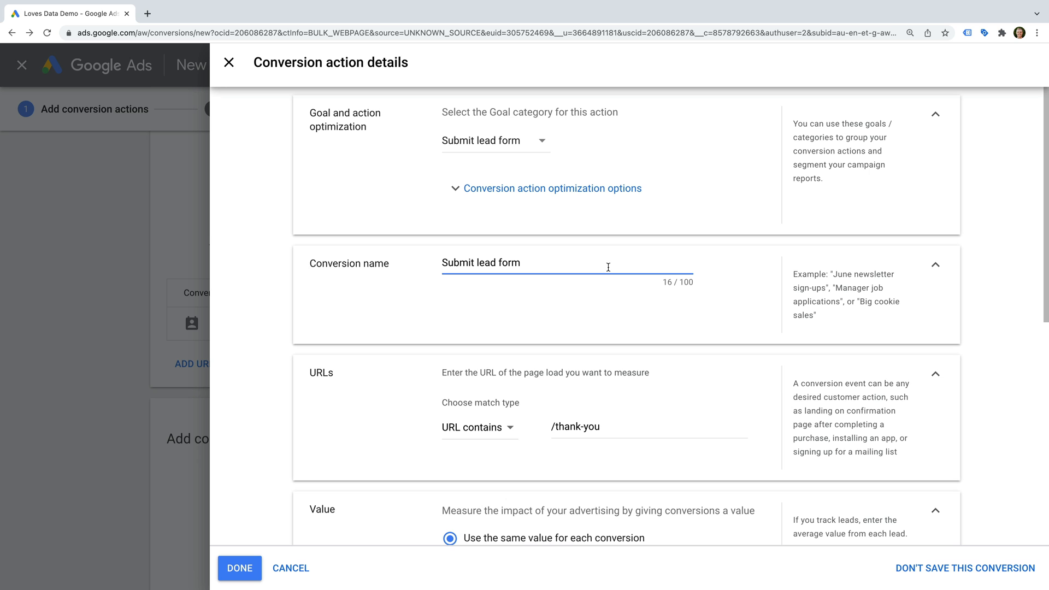
{"action": "scroll", "scroll_direction": "down", "scroll_amount": 3}
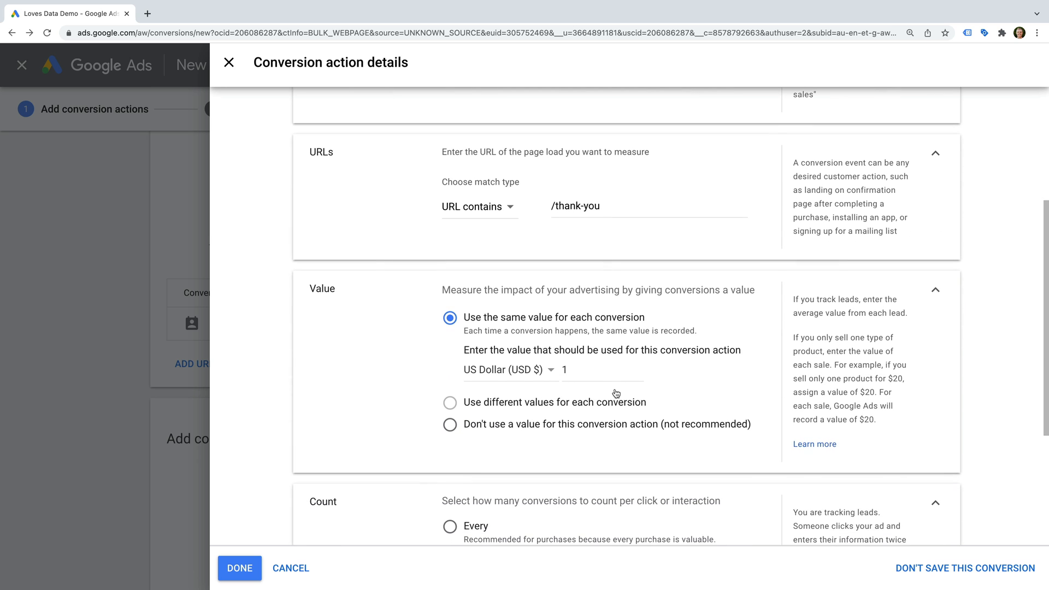
{"action": "scroll", "scroll_direction": "down", "scroll_amount": 3}
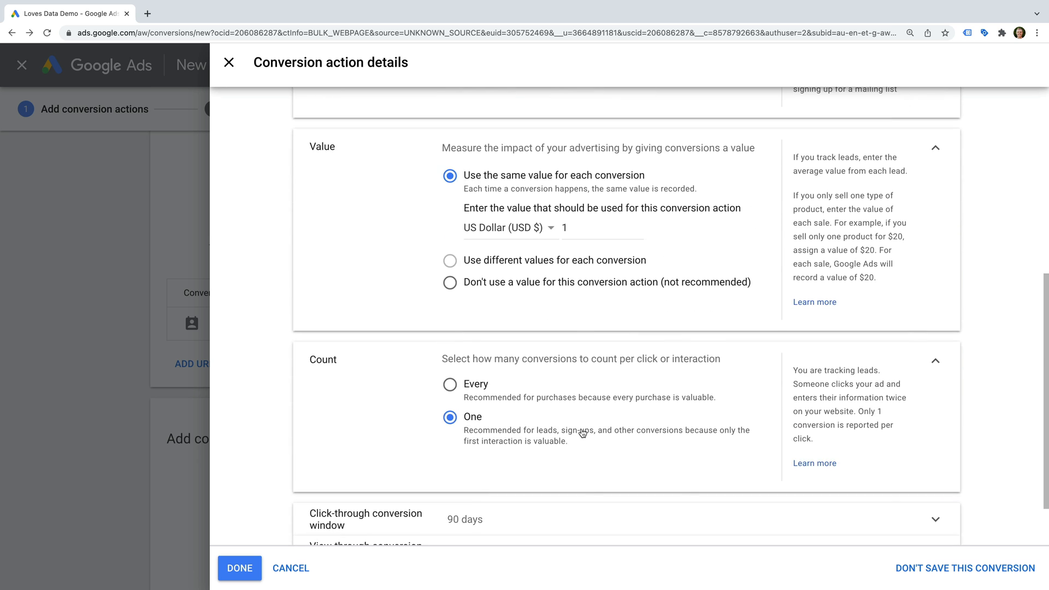
{"action": "scroll", "scroll_direction": "down", "scroll_amount": 3}
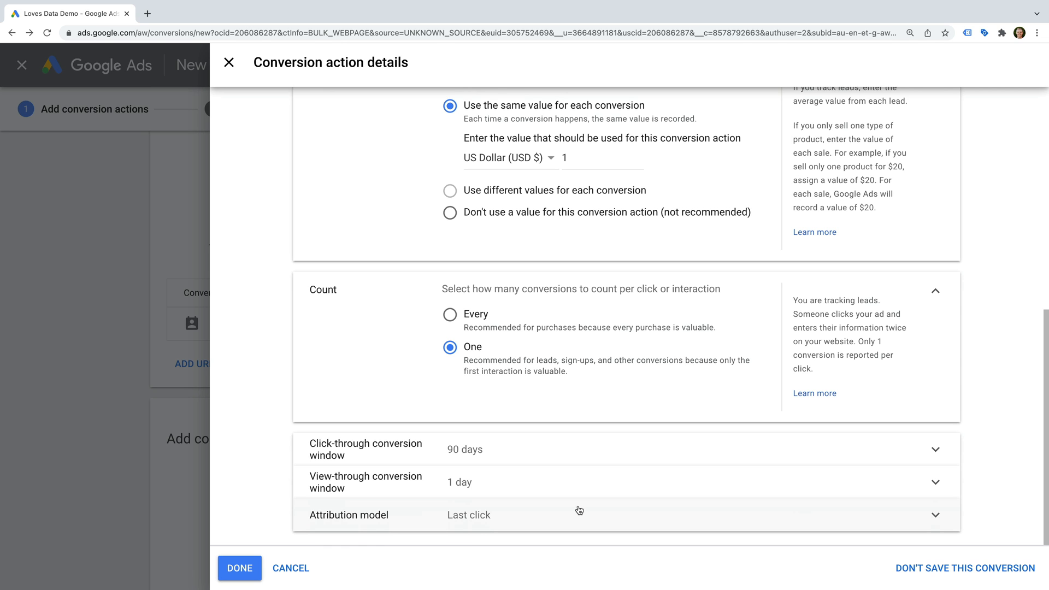
{"action": "mouse_move", "coordinate": [113, 402]}
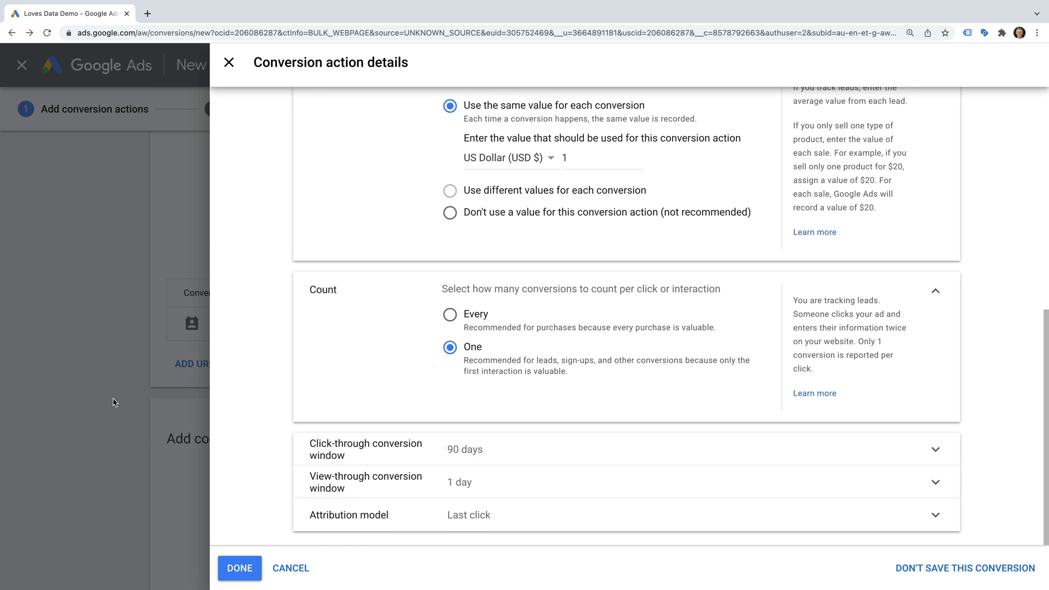
{"action": "left_click", "coordinate": [238, 568]}
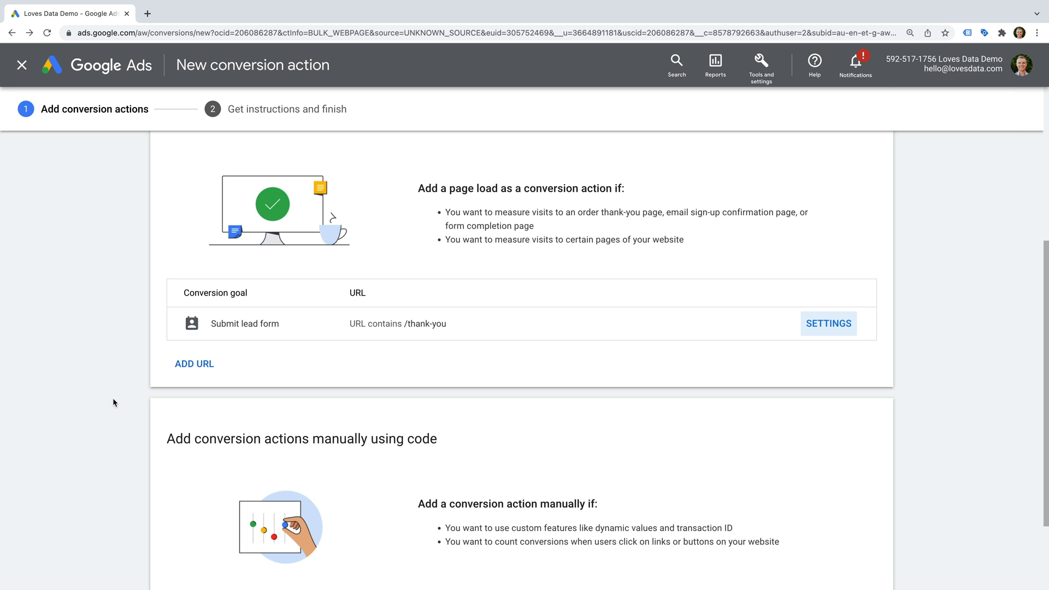
Add a manual conversion action in the Other category, valued at A$10 per conversion.
{"action": "scroll", "scroll_direction": "down", "scroll_amount": 3}
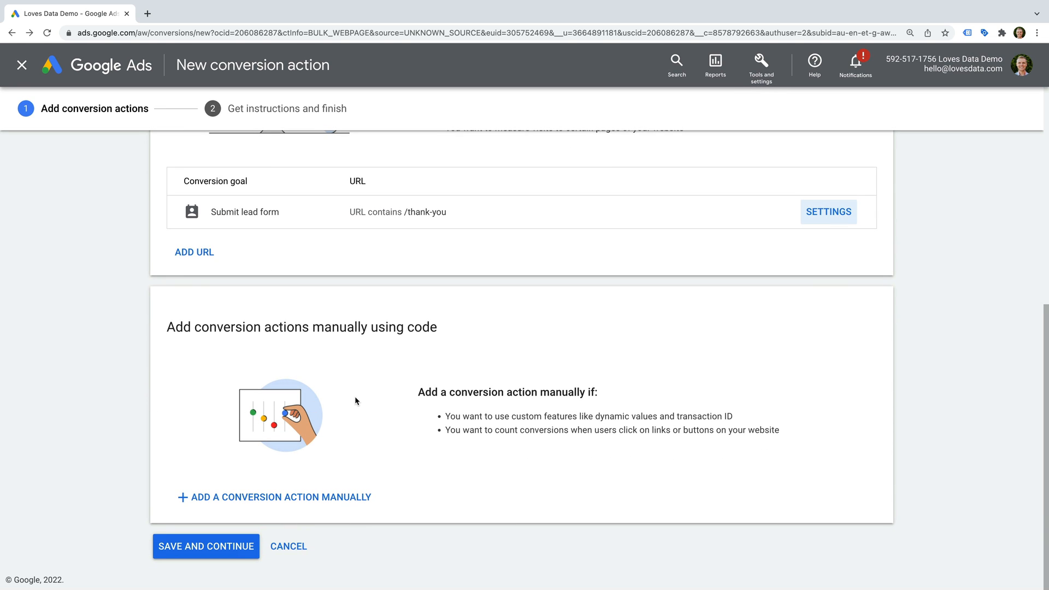
{"action": "mouse_move", "coordinate": [256, 507]}
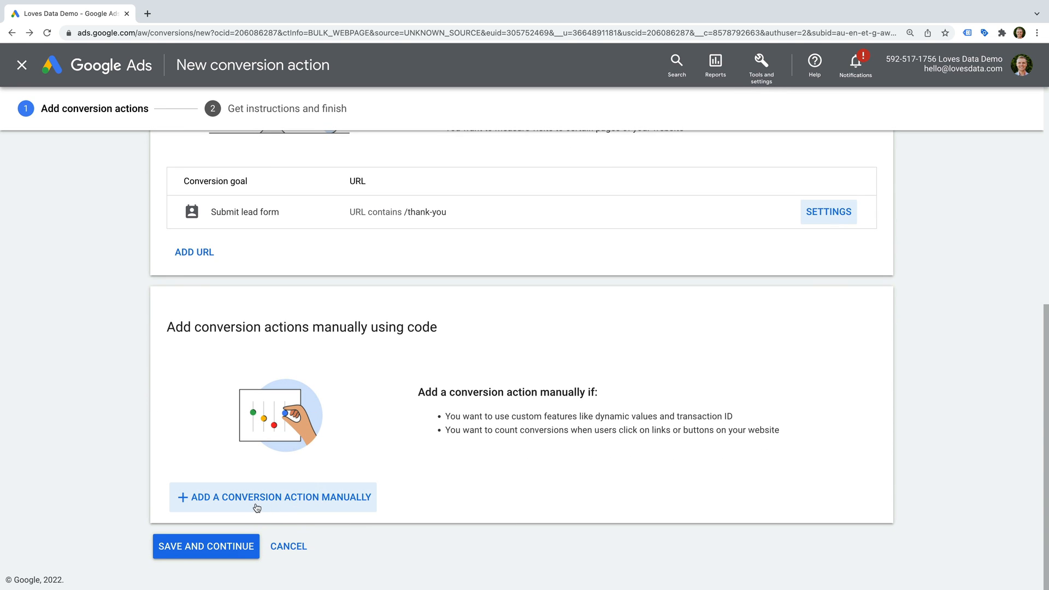
{"action": "left_click", "coordinate": [272, 497]}
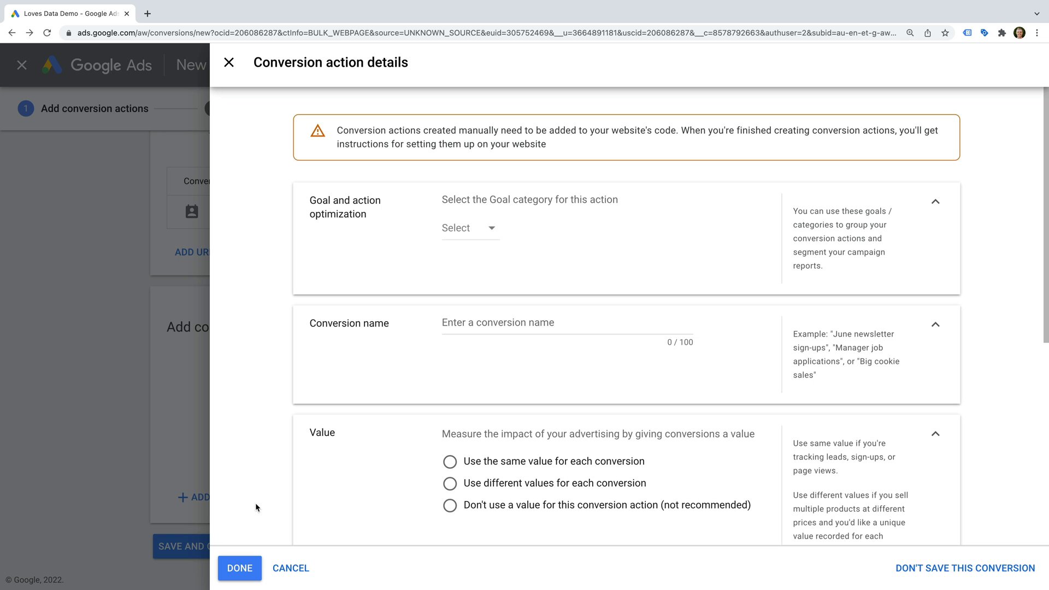
{"action": "mouse_move", "coordinate": [515, 257]}
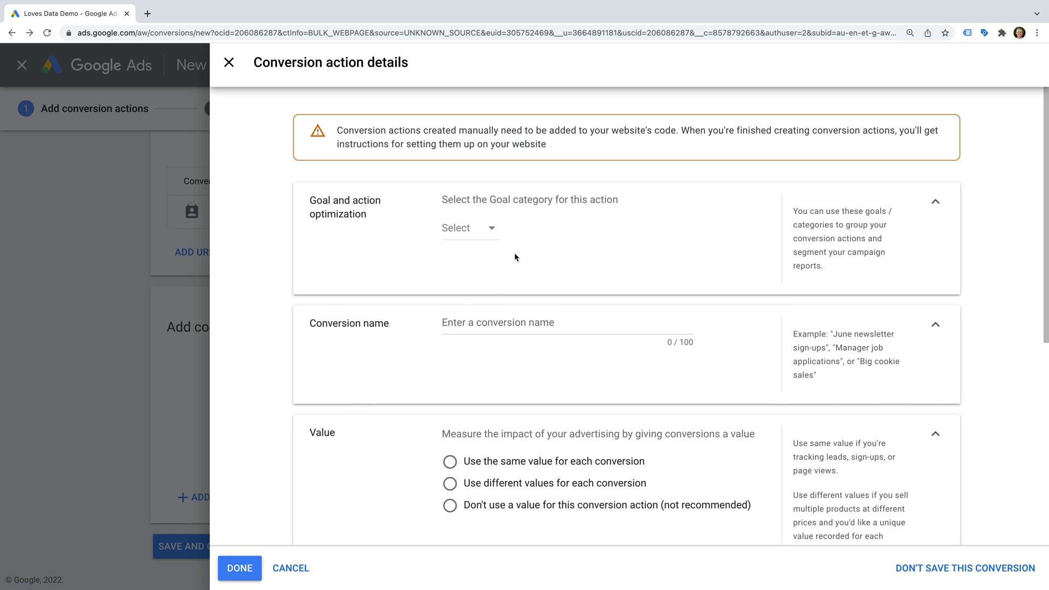
{"action": "left_click", "coordinate": [470, 227]}
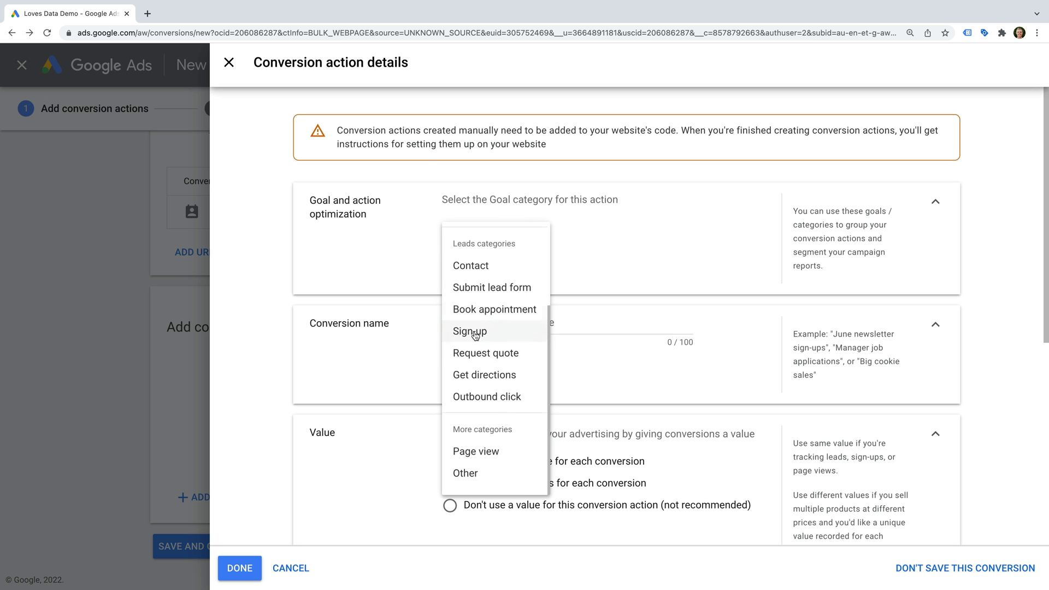
{"action": "left_click", "coordinate": [465, 473]}
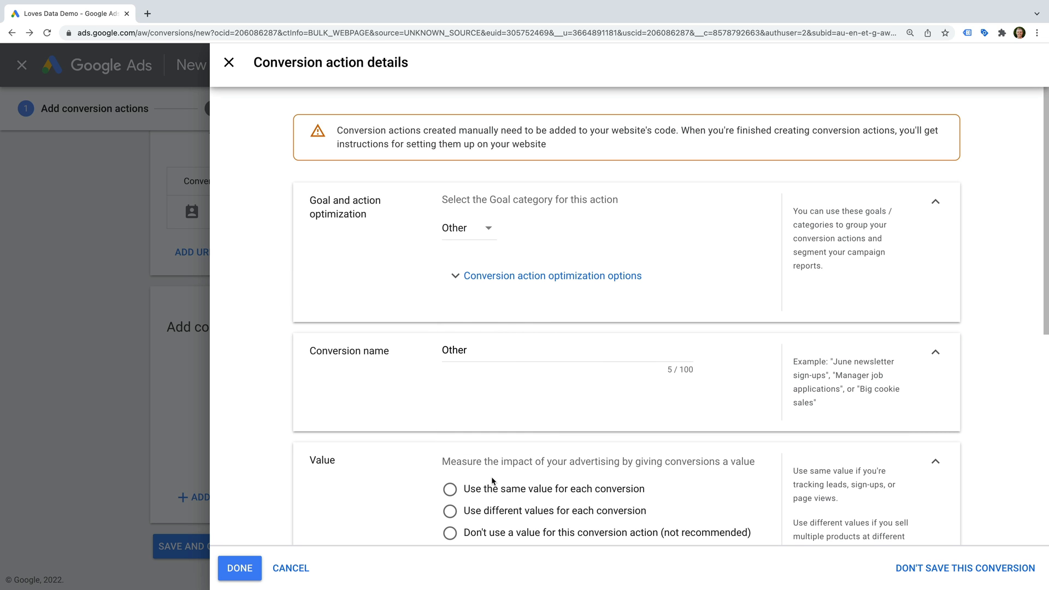
{"action": "scroll", "scroll_direction": "down", "scroll_amount": 3}
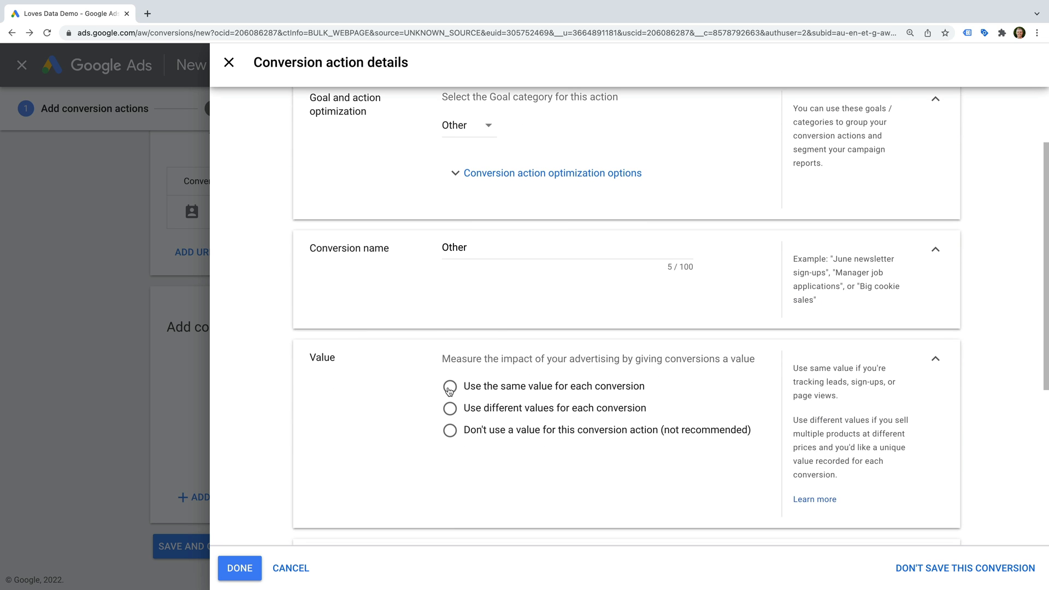
{"action": "left_click", "coordinate": [450, 386]}
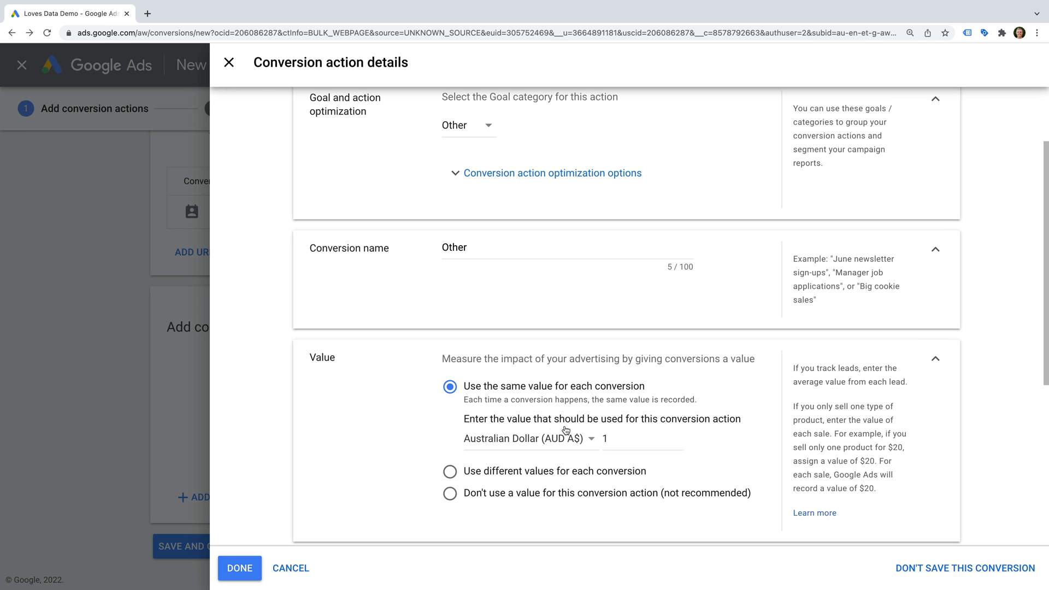
{"action": "type", "text": "0"}
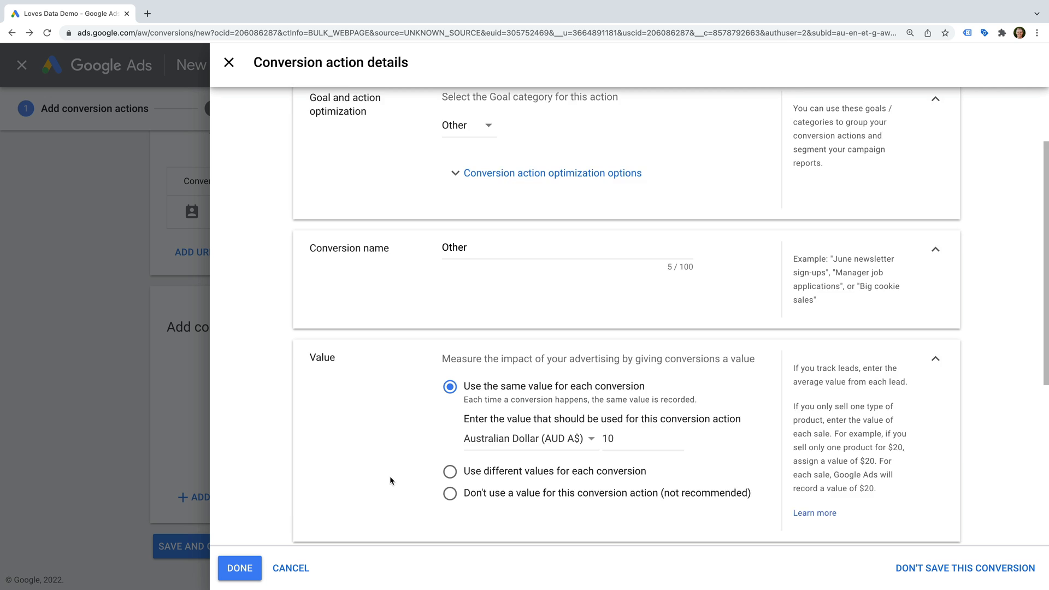
{"action": "scroll", "scroll_direction": "down", "scroll_amount": 3}
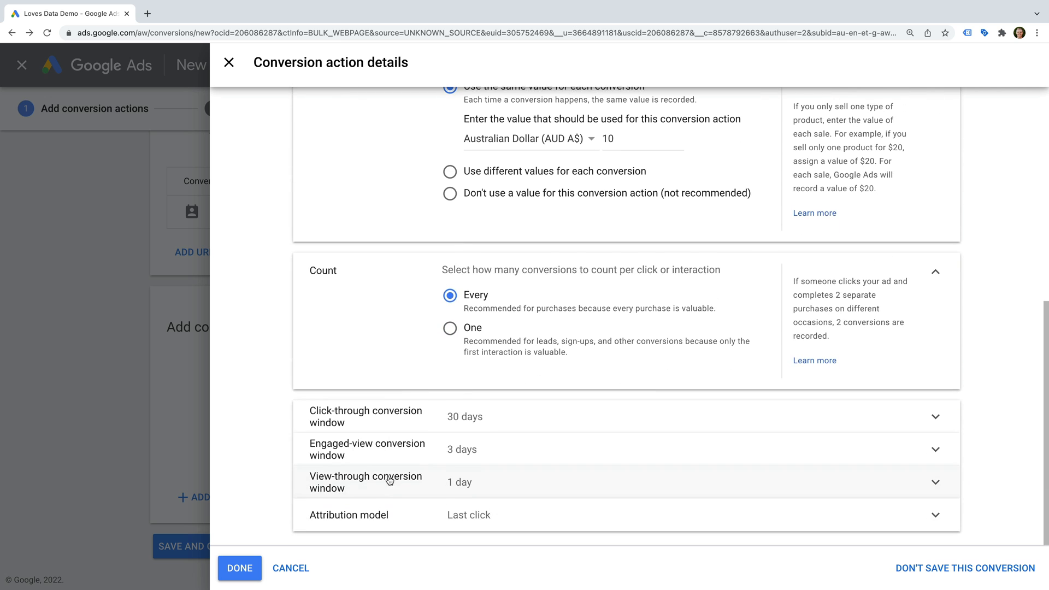
{"action": "left_click", "coordinate": [239, 568]}
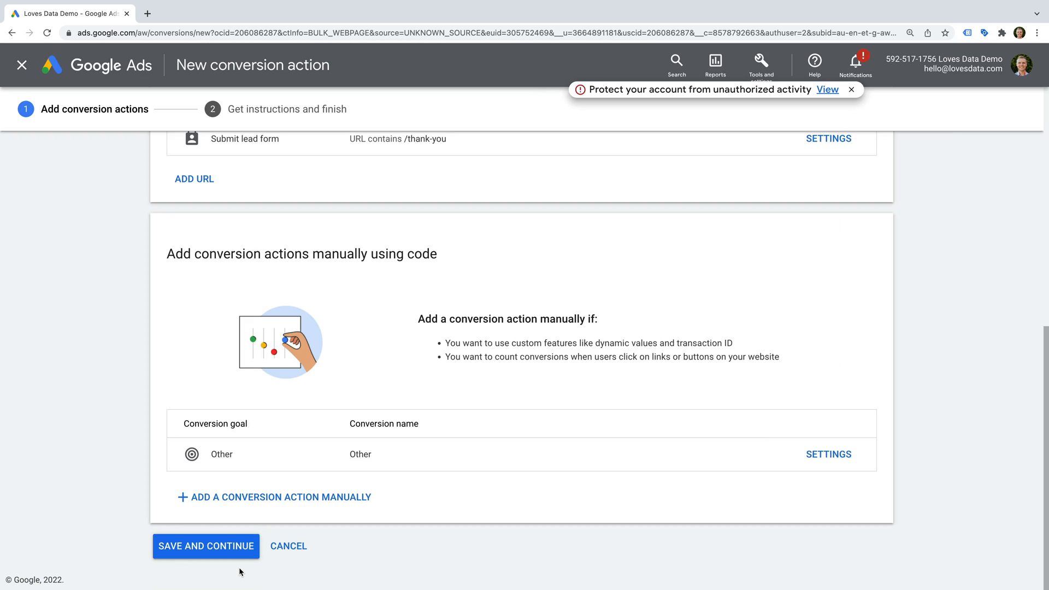
{"action": "mouse_move", "coordinate": [384, 459]}
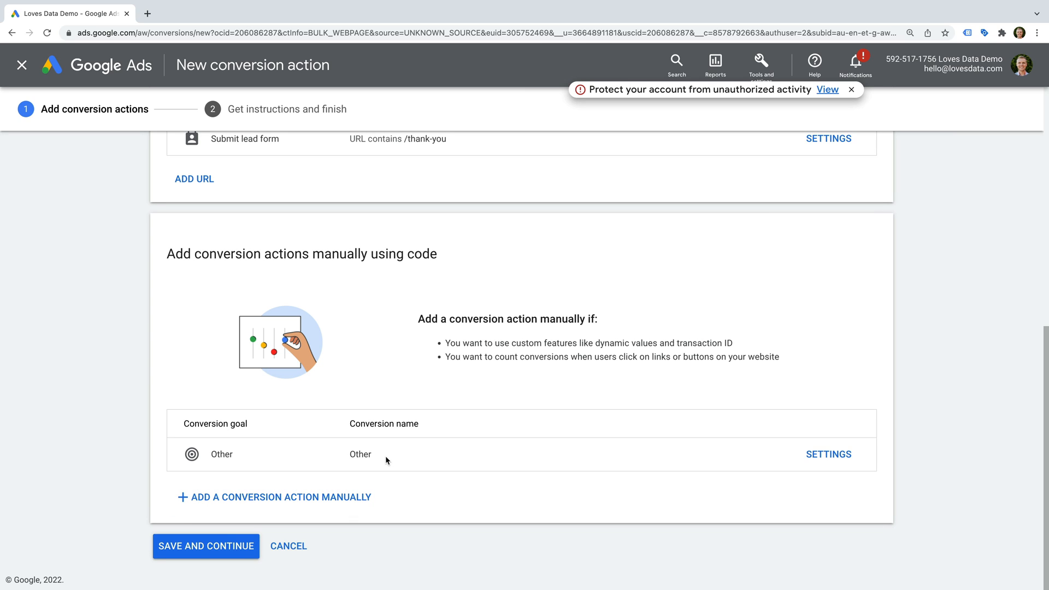
{"action": "mouse_move", "coordinate": [229, 548]}
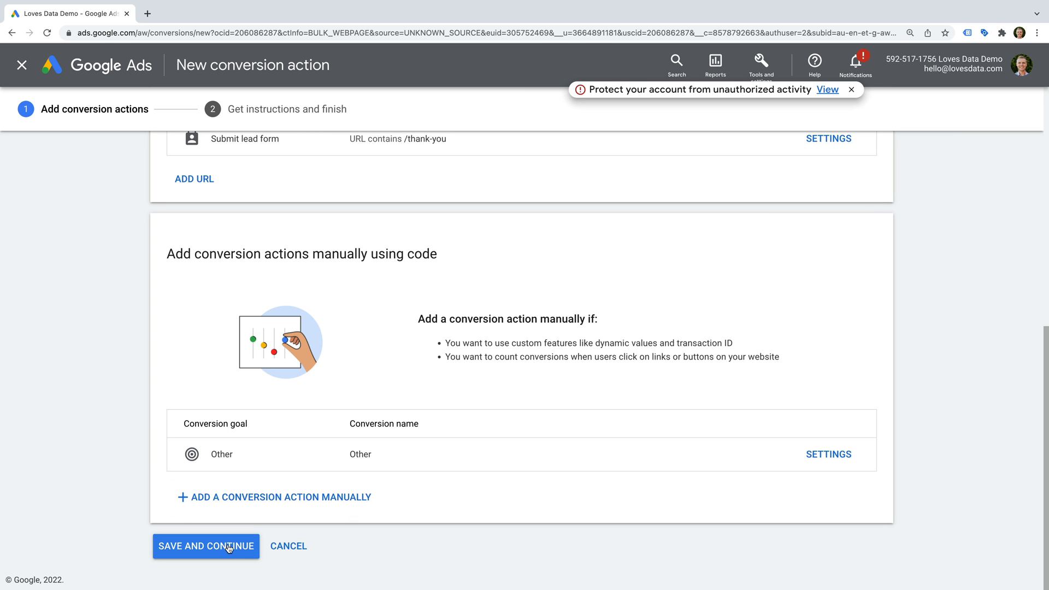
Save both conversion actions and continue to the tag instructions.
{"action": "left_click", "coordinate": [205, 545]}
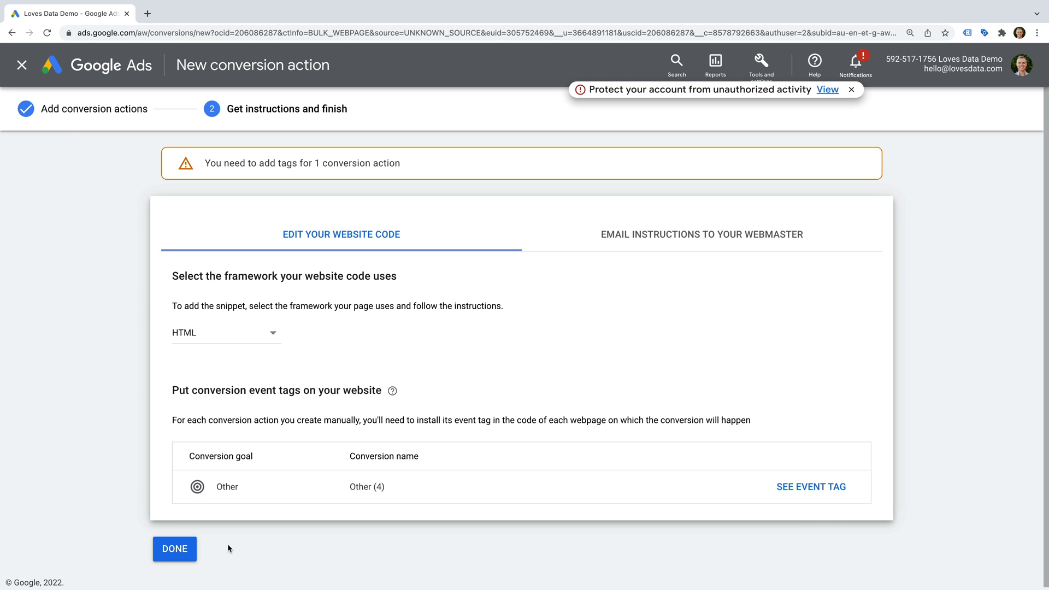
{"action": "mouse_move", "coordinate": [380, 348]}
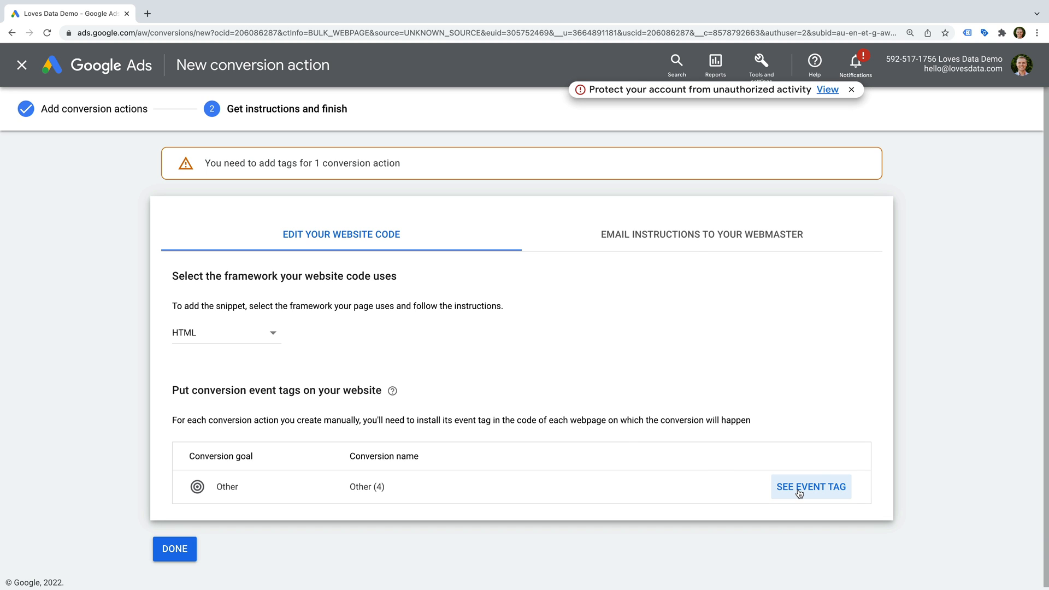
Review the event tag snippet for Other (4), close it, and finish setup.
{"action": "left_click", "coordinate": [810, 486]}
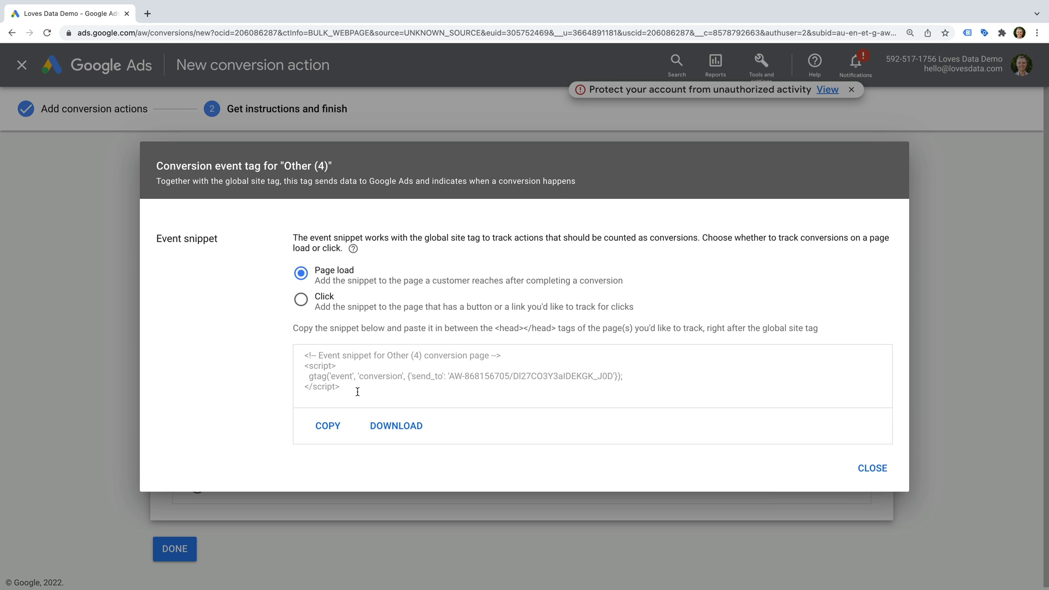
{"action": "left_click", "coordinate": [871, 467]}
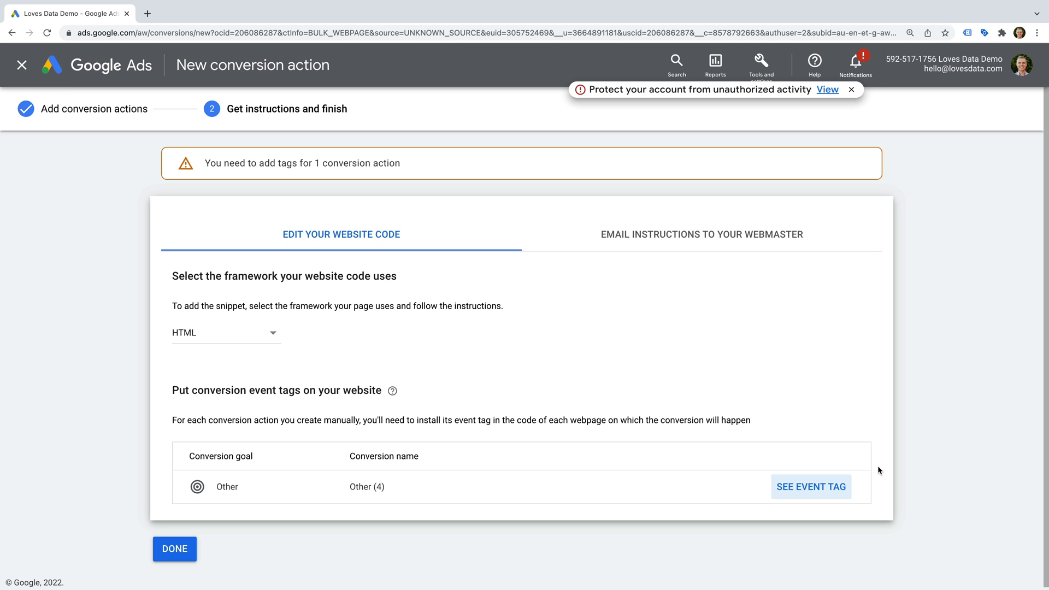
{"action": "mouse_move", "coordinate": [357, 361]}
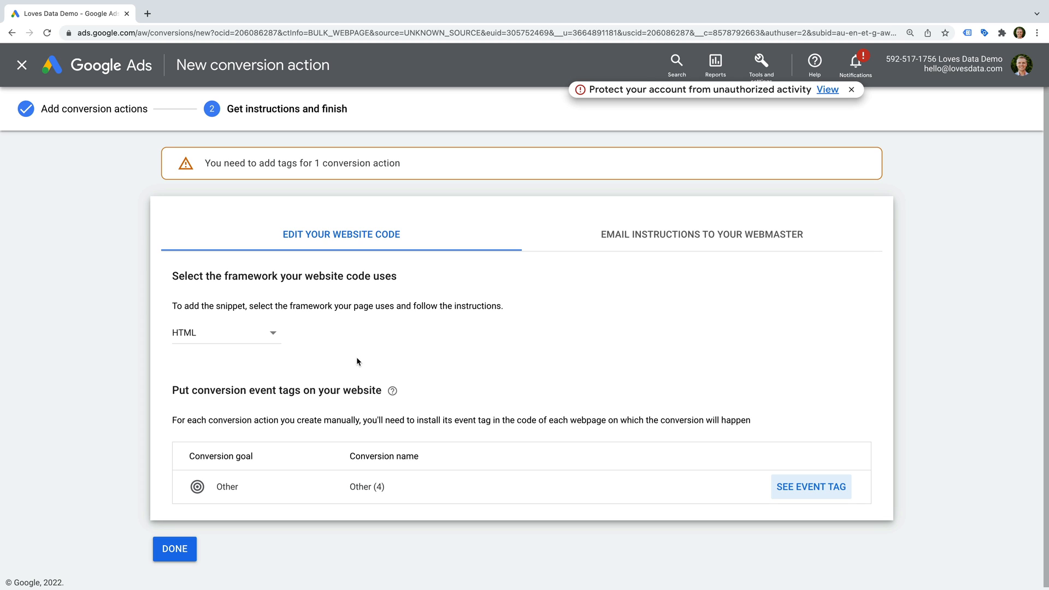
{"action": "left_click", "coordinate": [174, 549]}
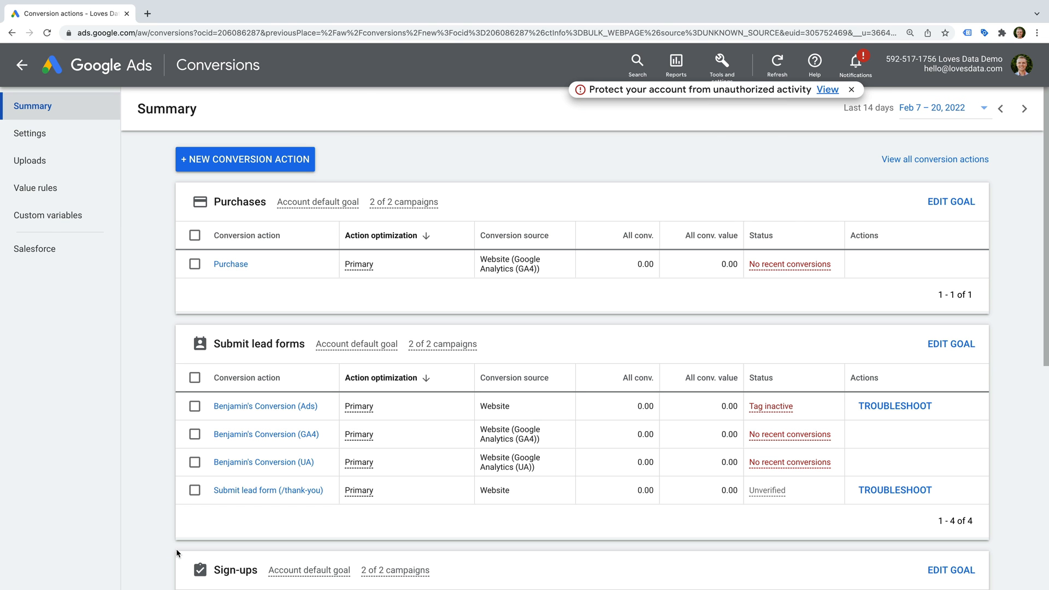
Tick the unverified Other (4) conversion action in the Other goal table.
{"action": "scroll", "scroll_direction": "down", "scroll_amount": 3}
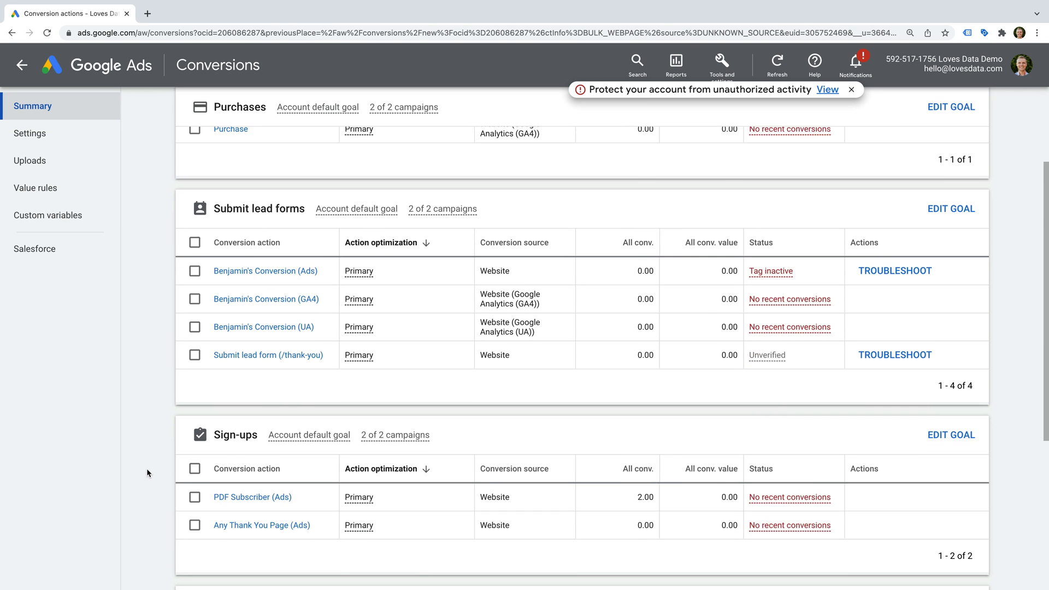
{"action": "scroll", "scroll_direction": "down", "scroll_amount": 3}
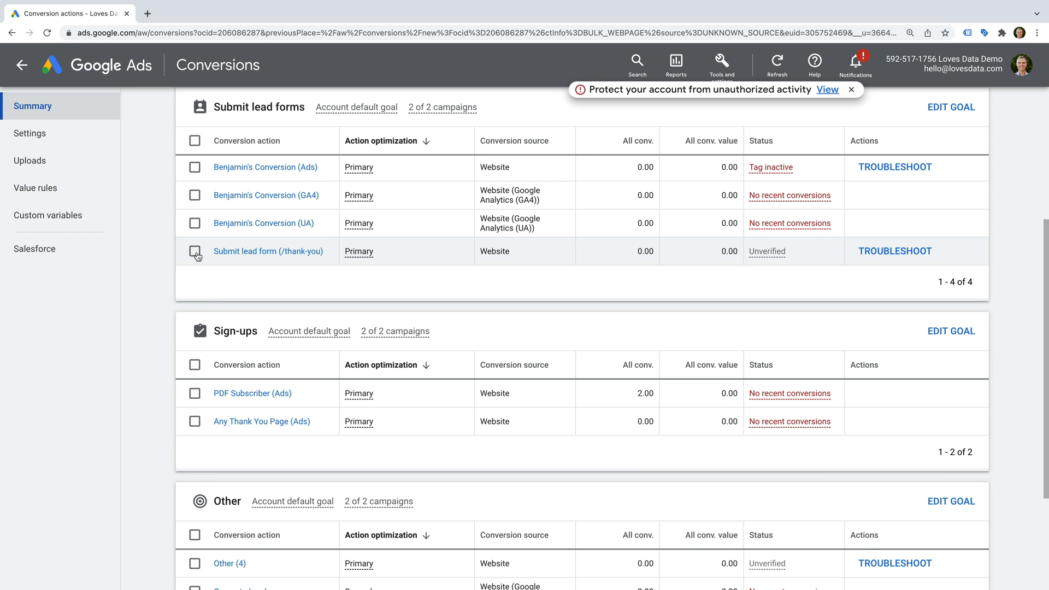
{"action": "scroll", "scroll_direction": "down", "scroll_amount": 3}
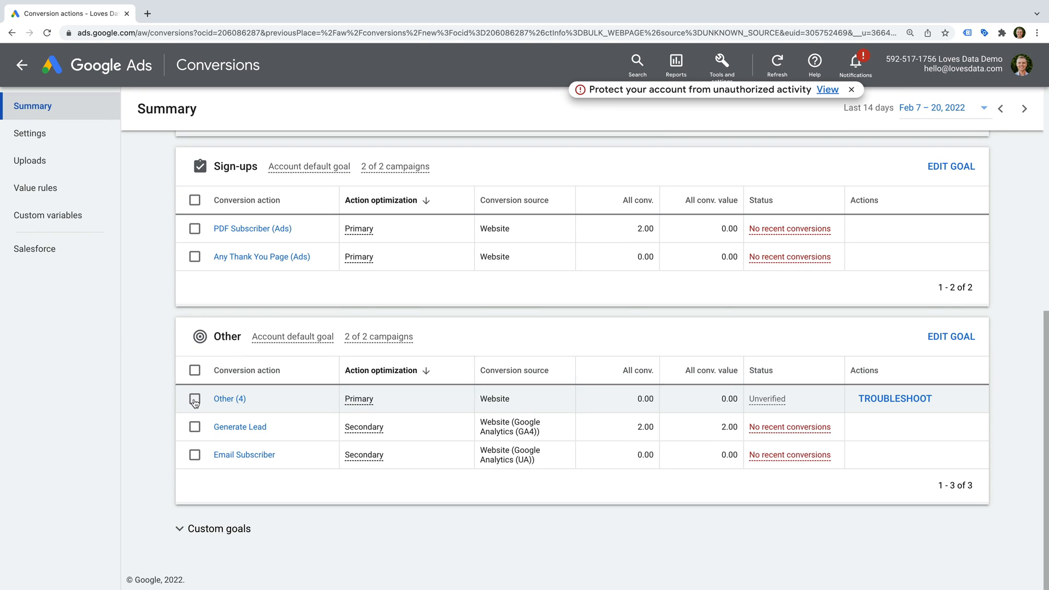
{"action": "left_click", "coordinate": [194, 399]}
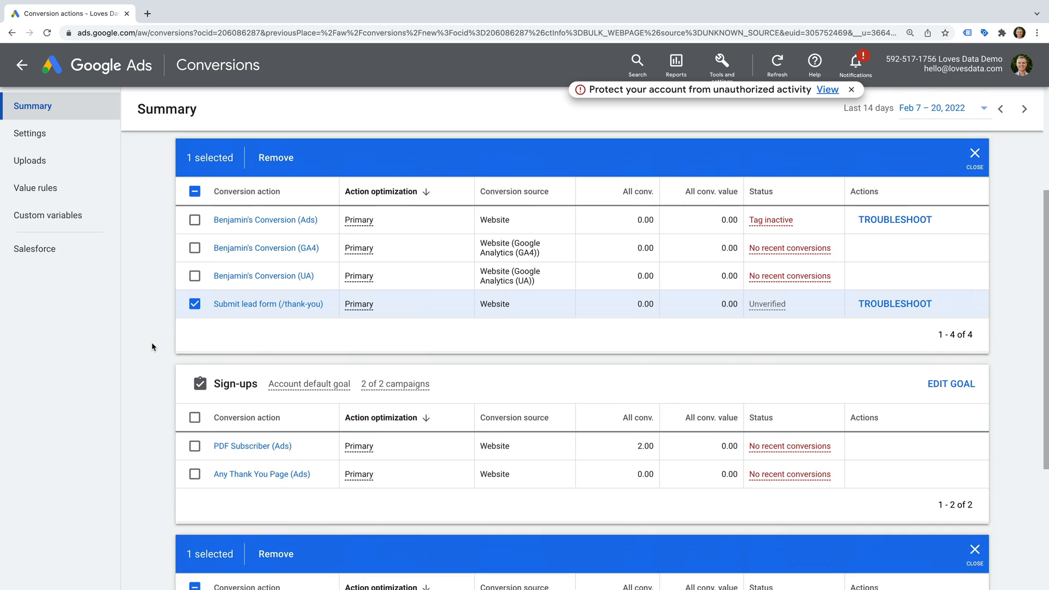
{"action": "scroll", "scroll_direction": "up", "scroll_amount": 3}
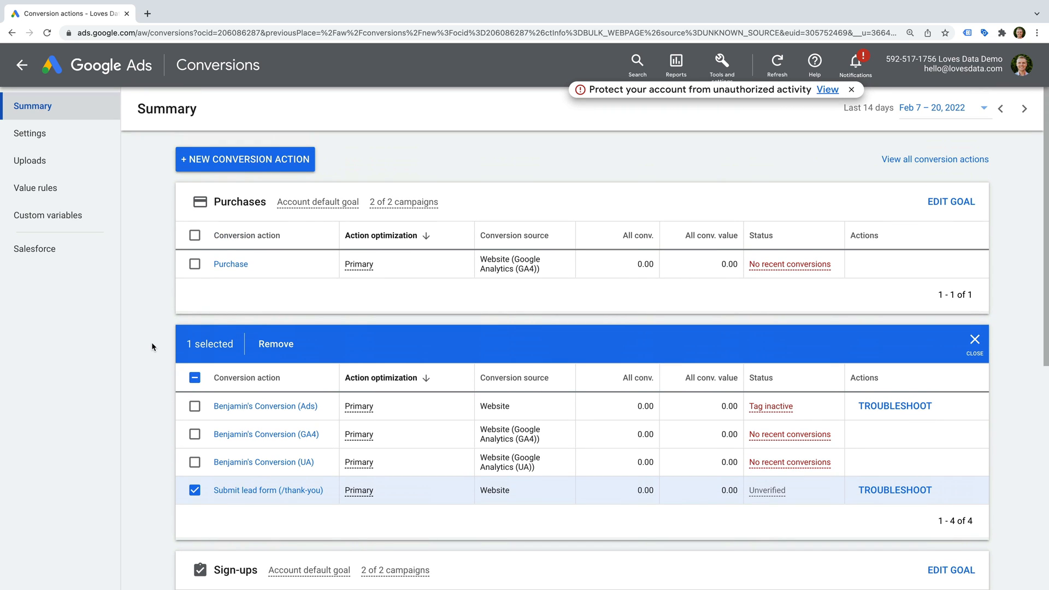
{"action": "mouse_move", "coordinate": [286, 168]}
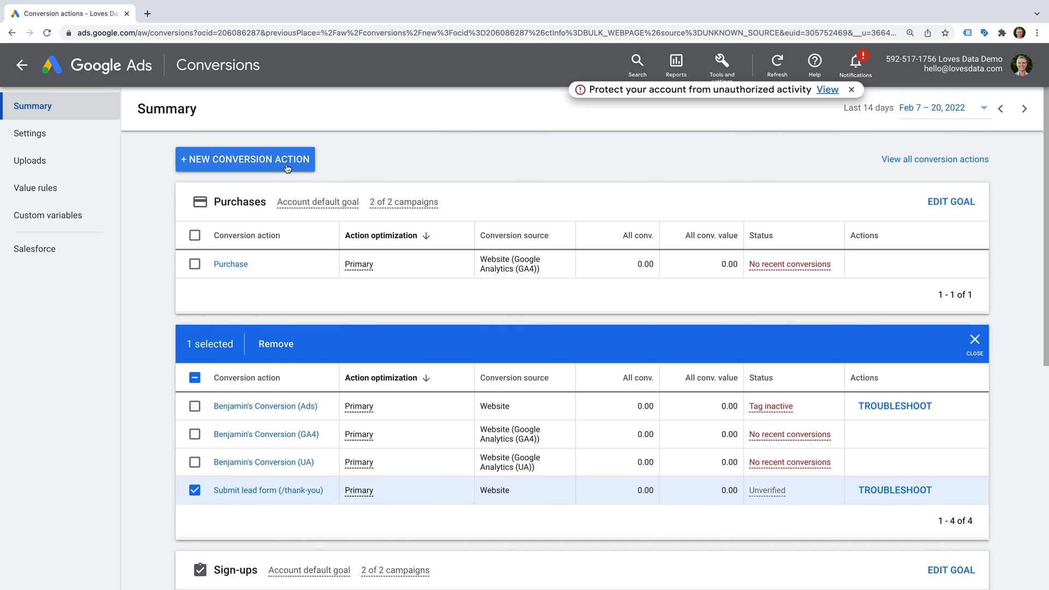
{"action": "left_click", "coordinate": [245, 159]}
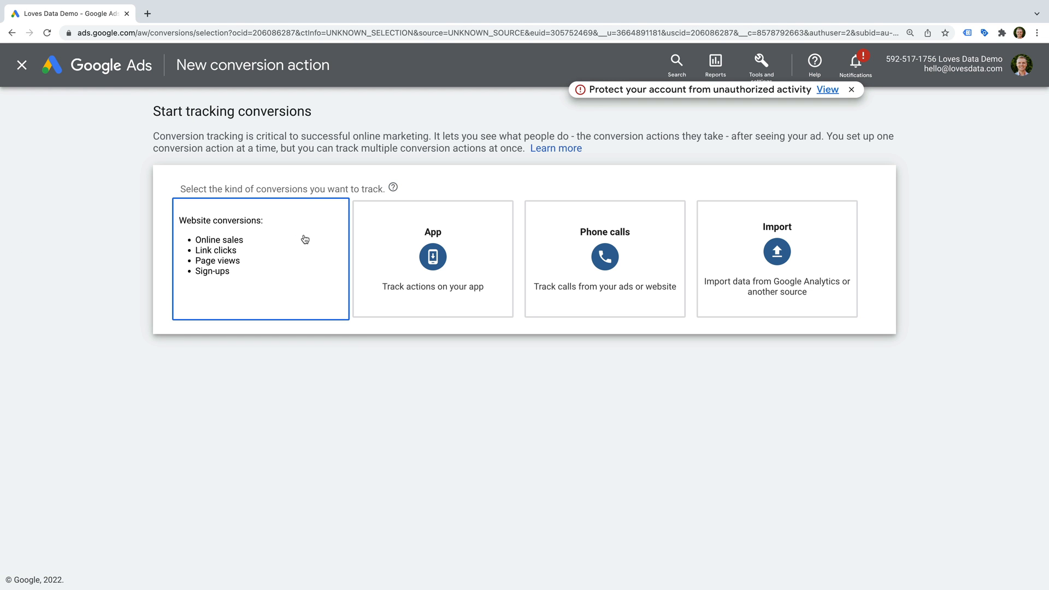
{"action": "left_click", "coordinate": [260, 258]}
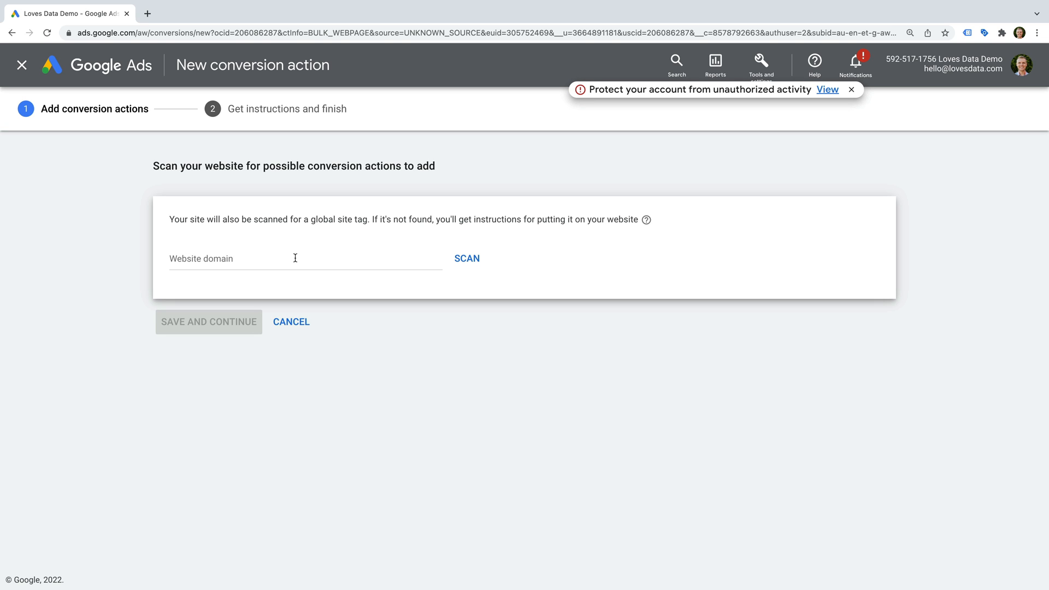
{"action": "type", "text": "https:"}
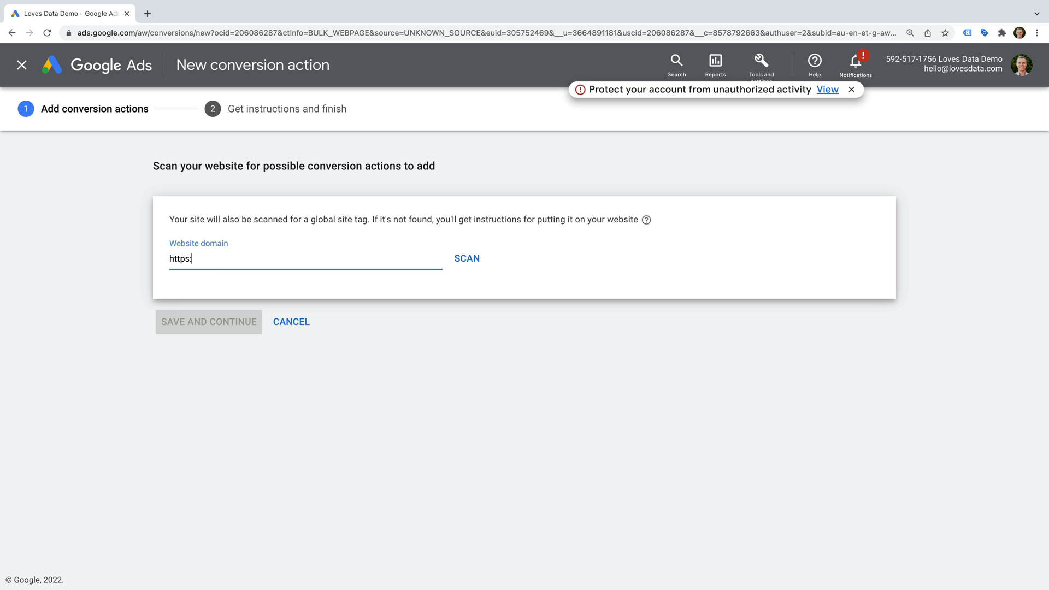
{"action": "type", "text": "//www.lovesdat"}
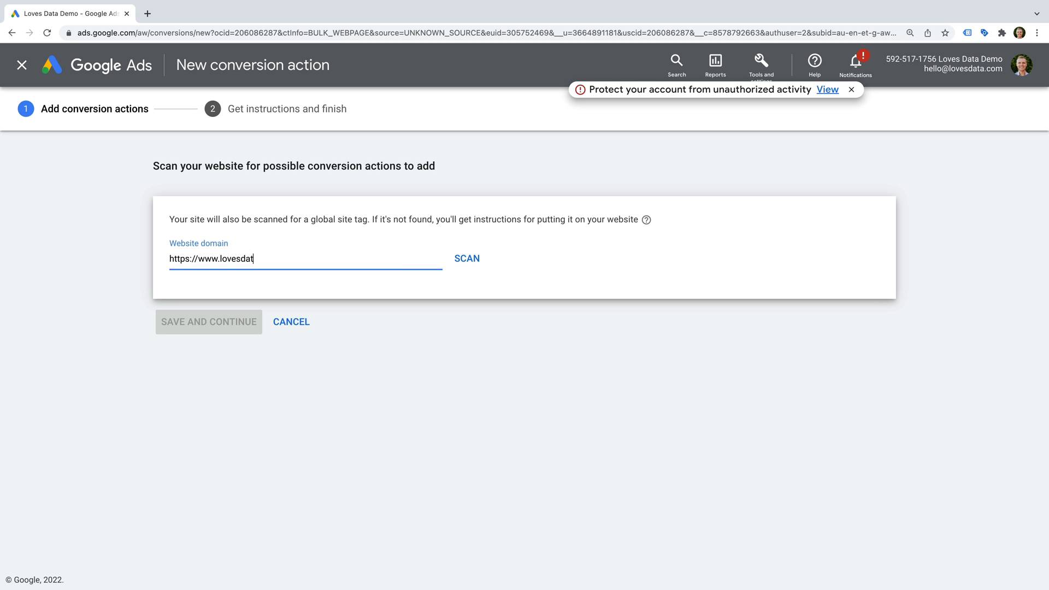
{"action": "type", "text": "a-test.com"}
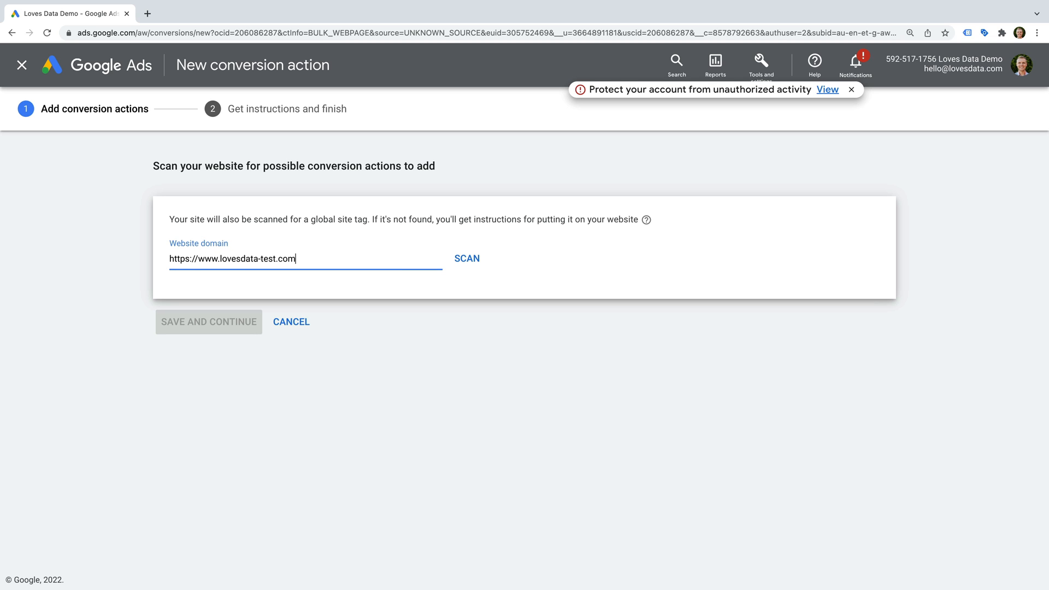
{"action": "left_click", "coordinate": [466, 258]}
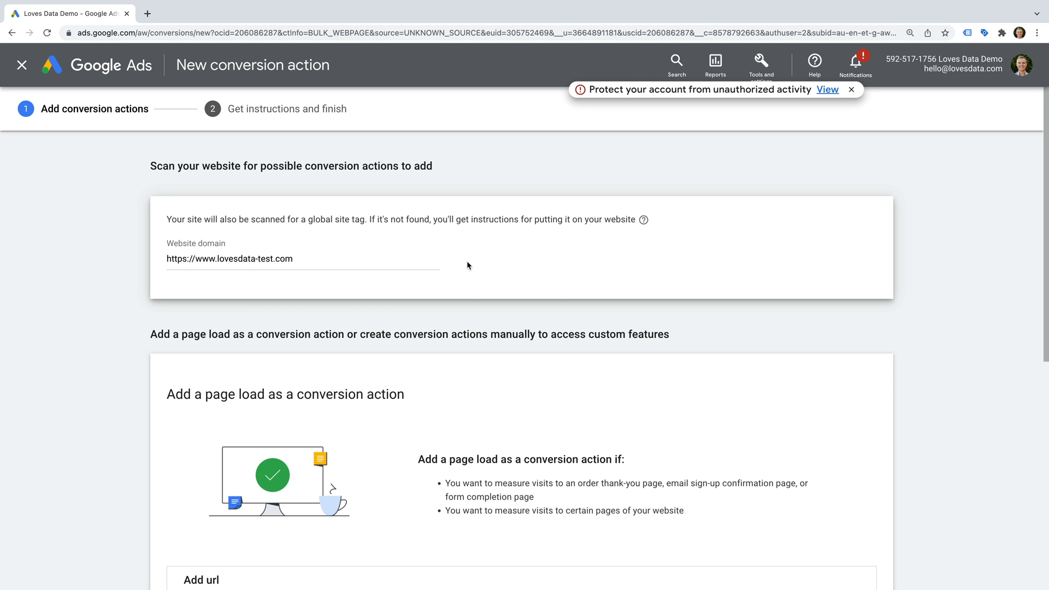
Choose to add a conversion action manually.
{"action": "scroll", "scroll_direction": "down", "scroll_amount": 3}
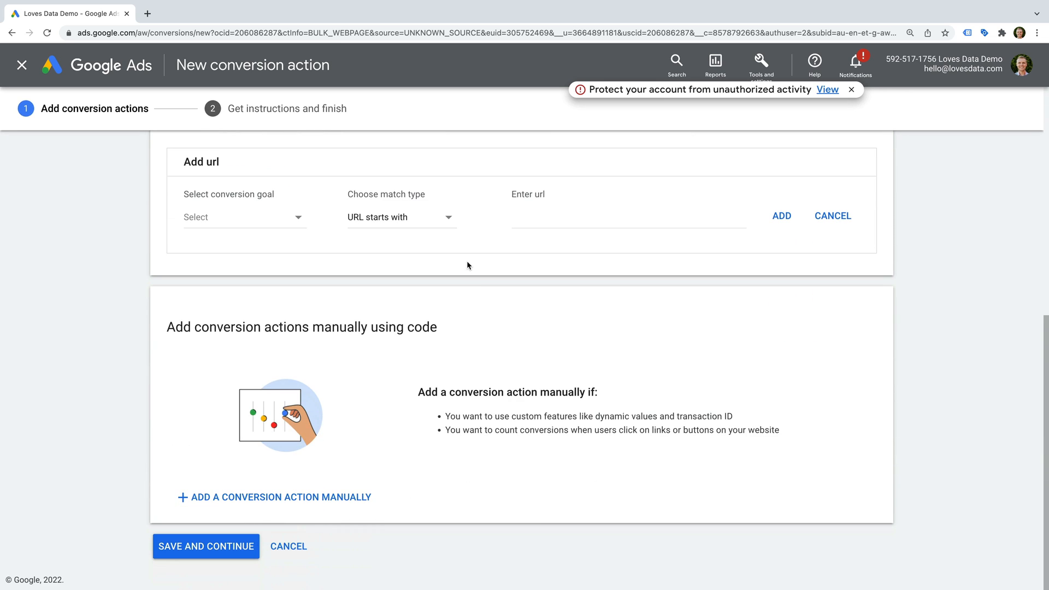
{"action": "mouse_move", "coordinate": [338, 450]}
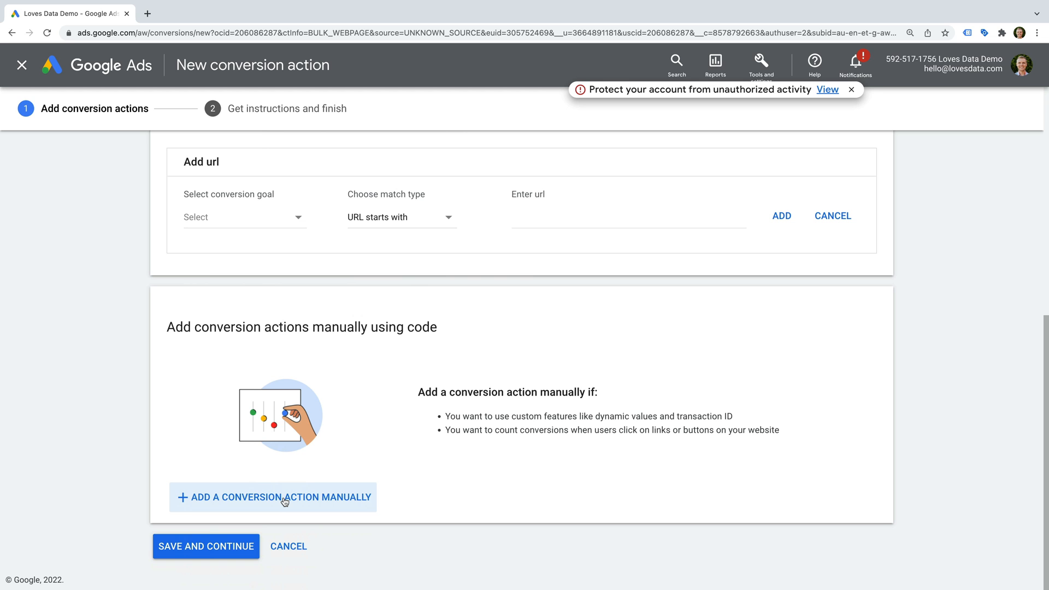
{"action": "left_click", "coordinate": [272, 497]}
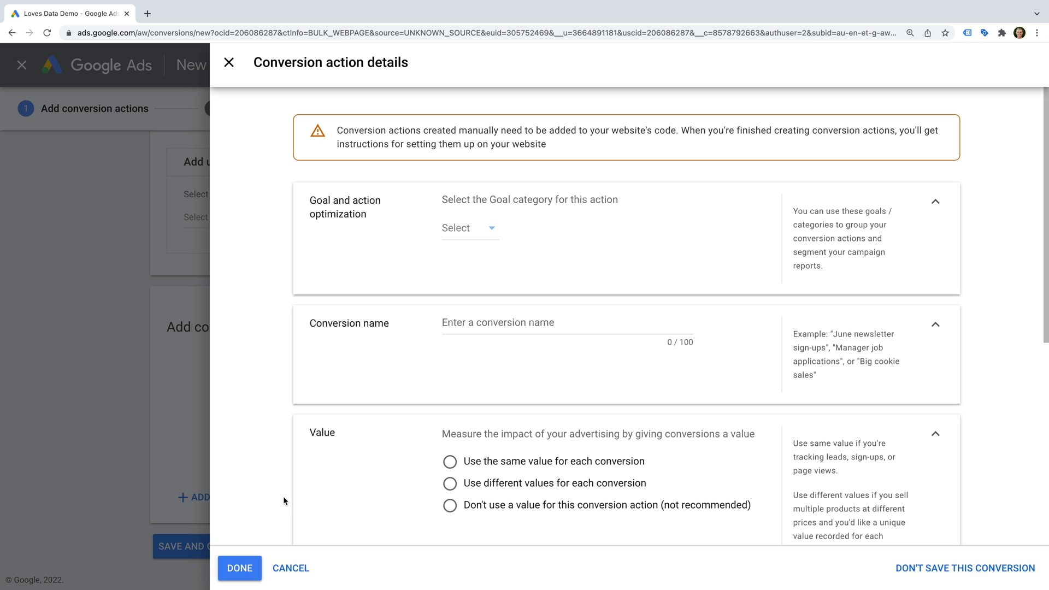
Set the goal category to Other and name the action 'GTM Example'.
{"action": "left_click", "coordinate": [469, 228]}
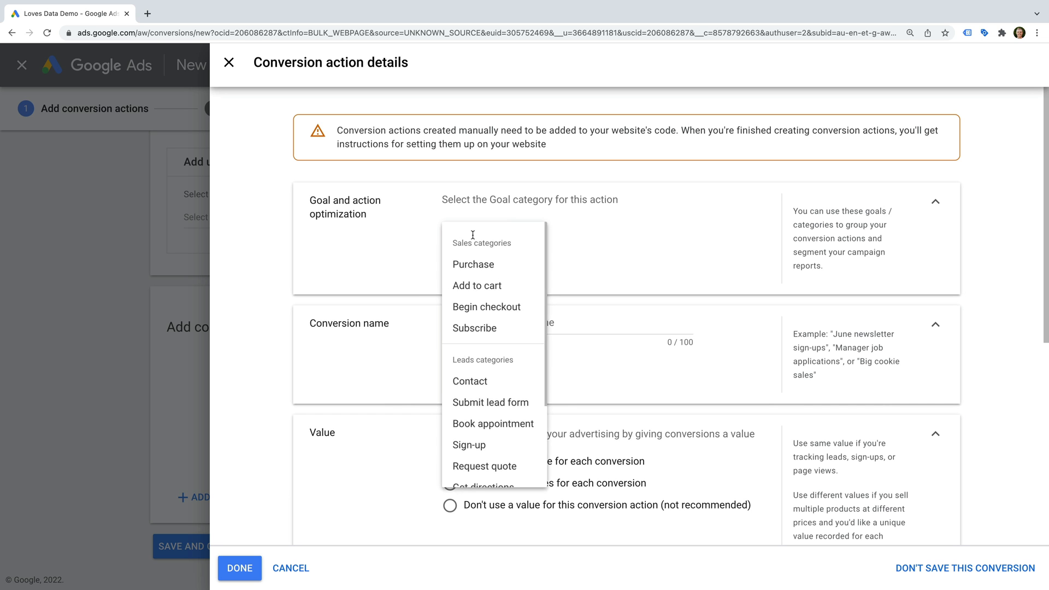
{"action": "left_click", "coordinate": [494, 487]}
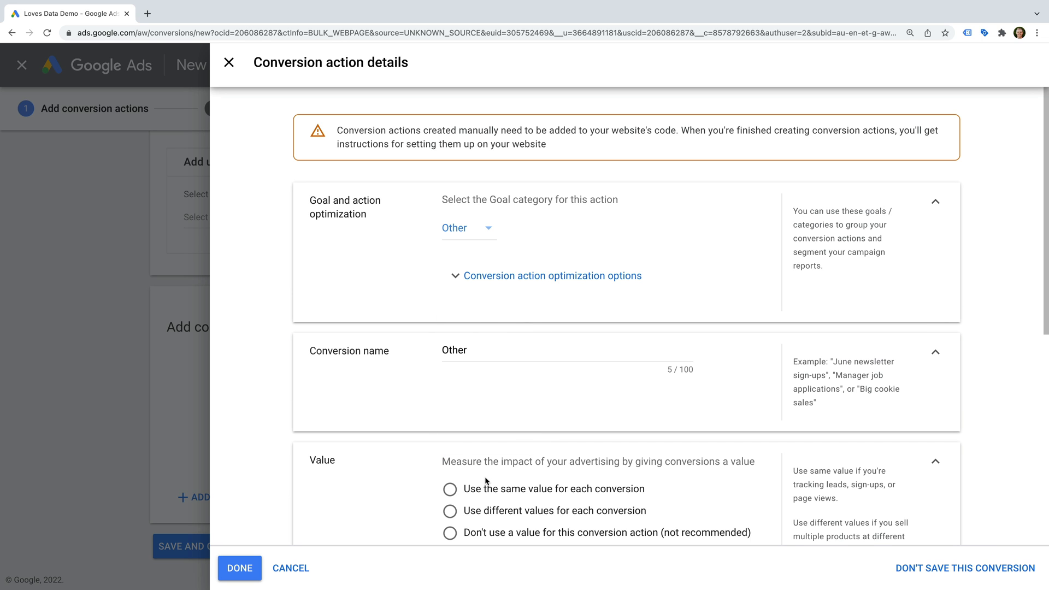
{"action": "type", "text": "GT"}
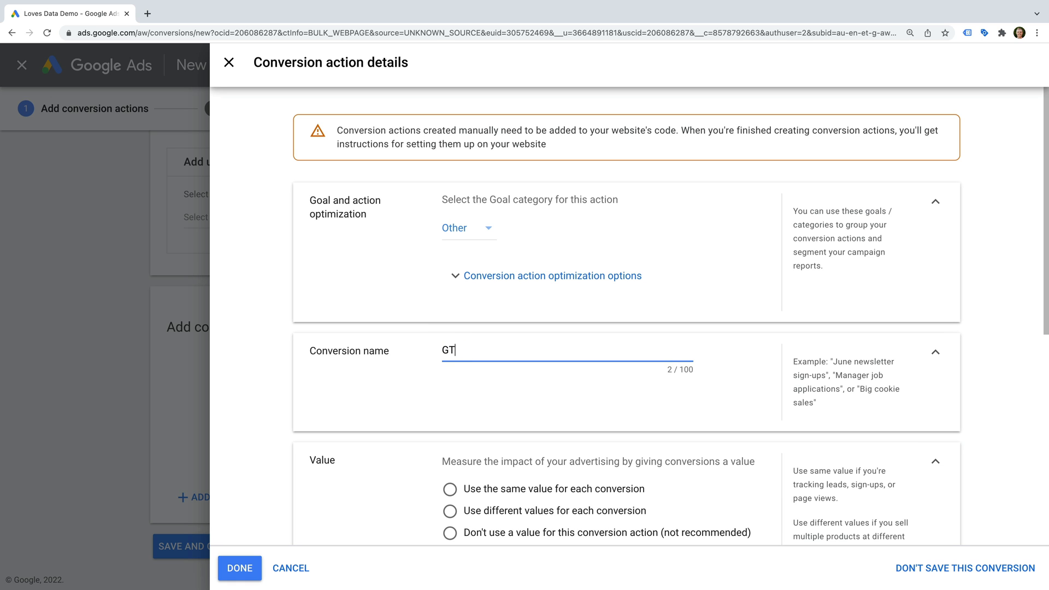
{"action": "type", "text": "M Example"}
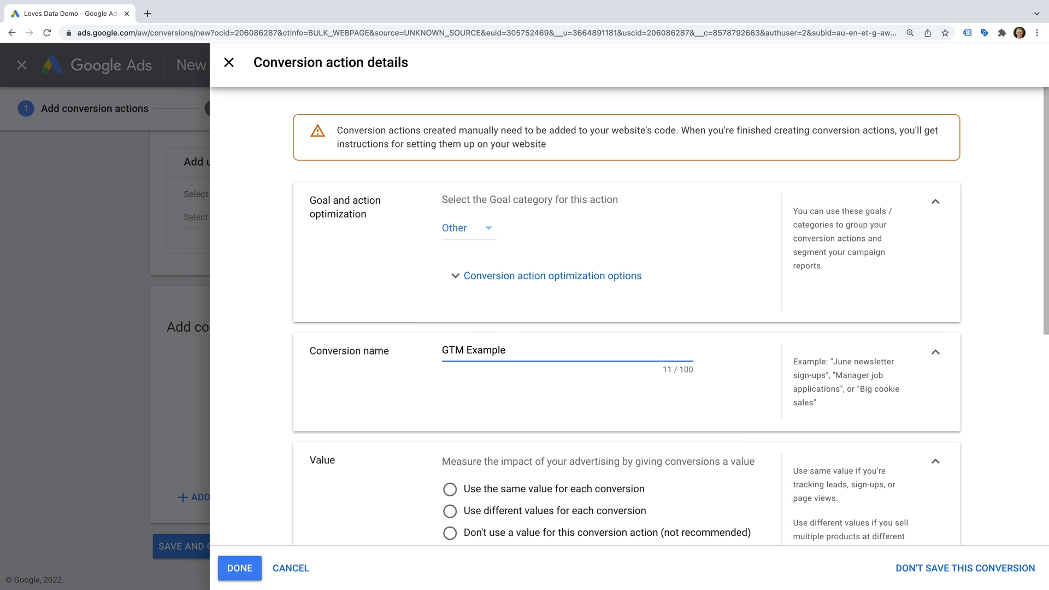
Give every conversion the same A$10 value and finish the details.
{"action": "left_click", "coordinate": [450, 489]}
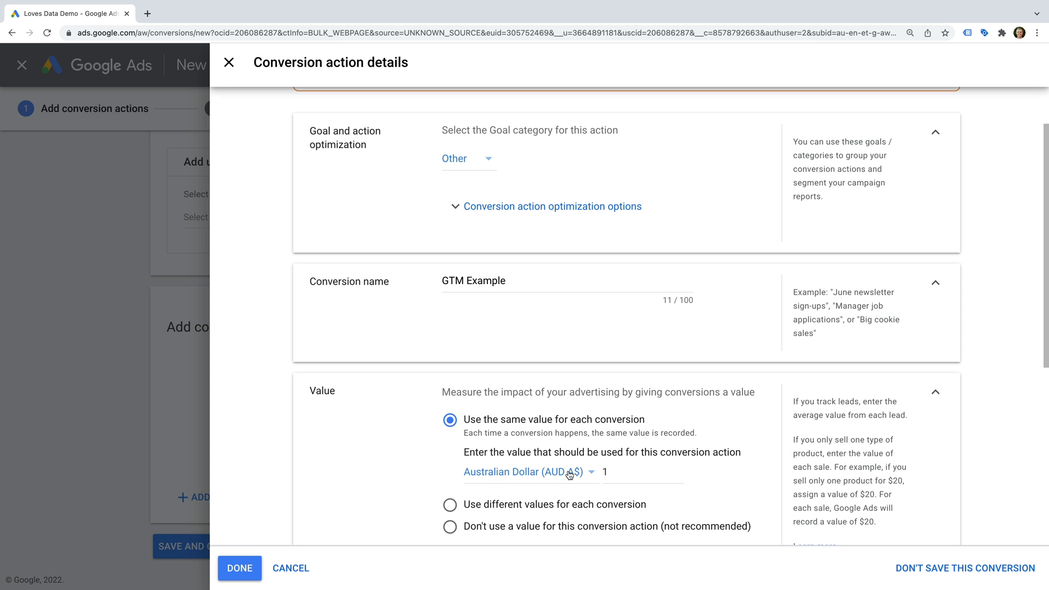
{"action": "type", "text": "0"}
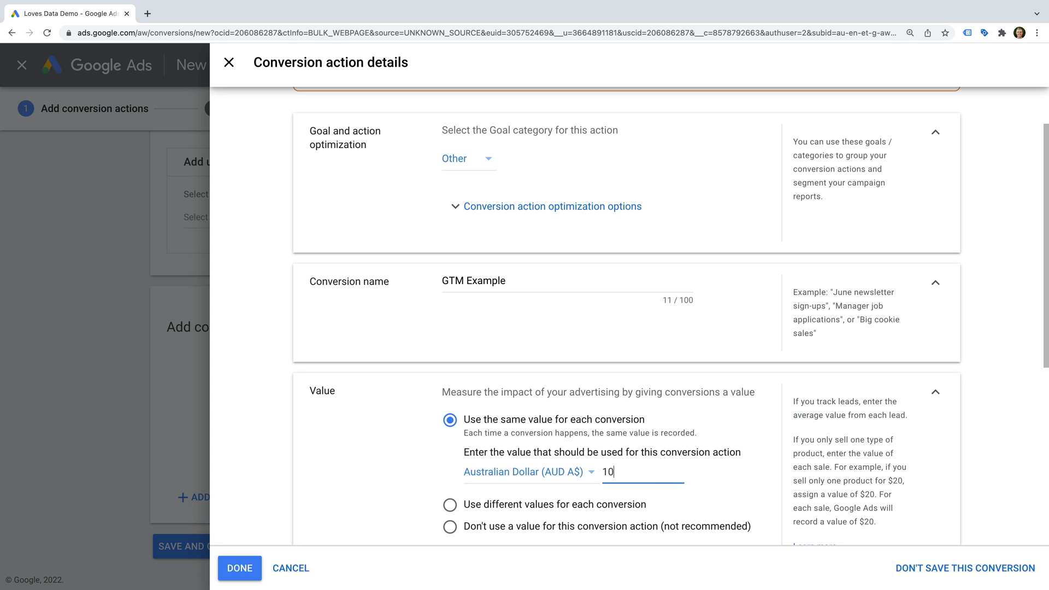
{"action": "scroll", "scroll_direction": "down", "scroll_amount": 3}
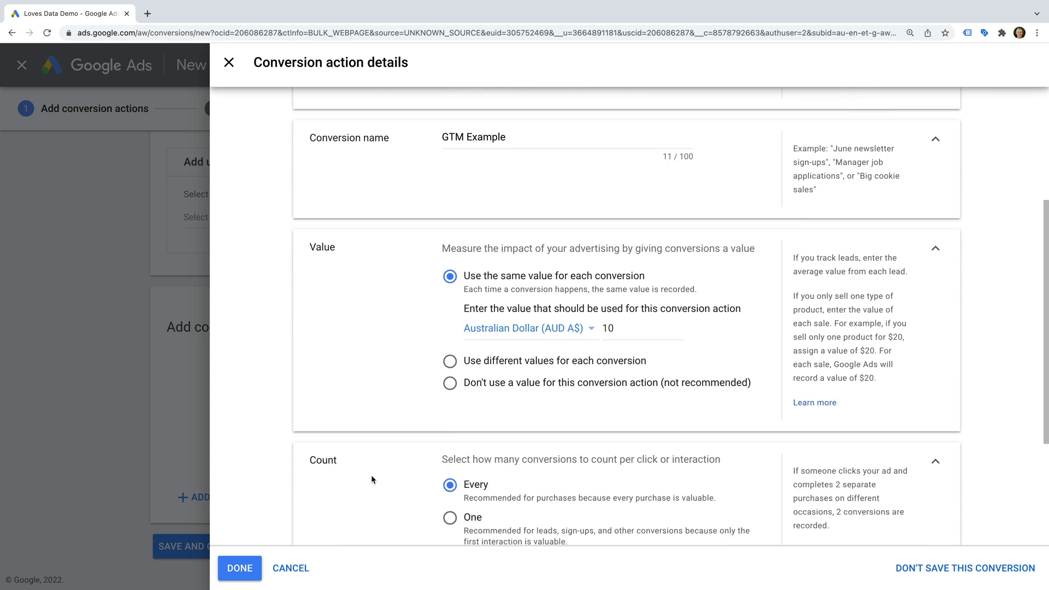
{"action": "scroll", "scroll_direction": "down", "scroll_amount": 3}
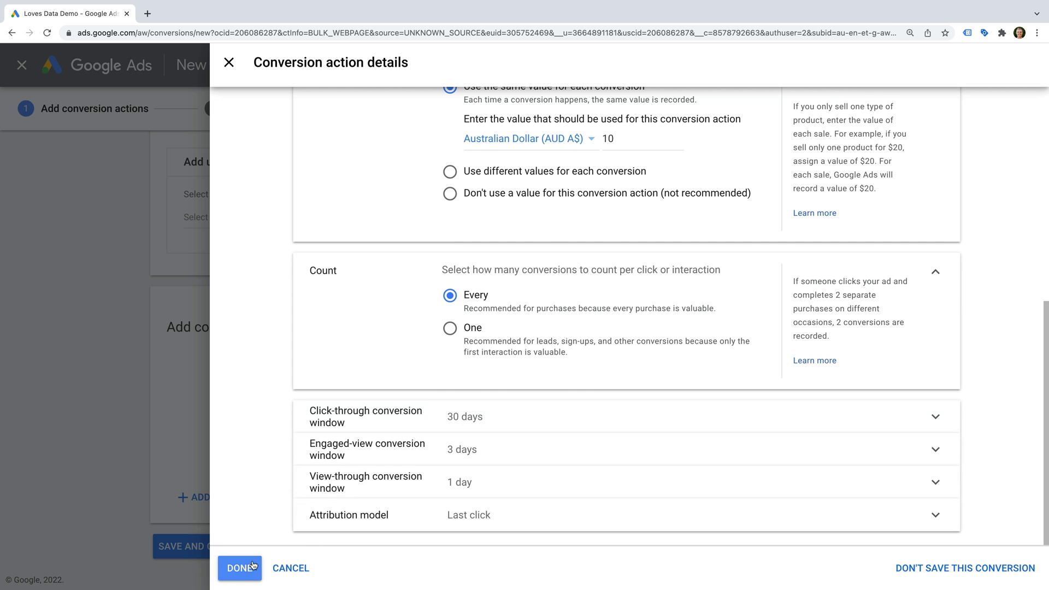
{"action": "left_click", "coordinate": [238, 568]}
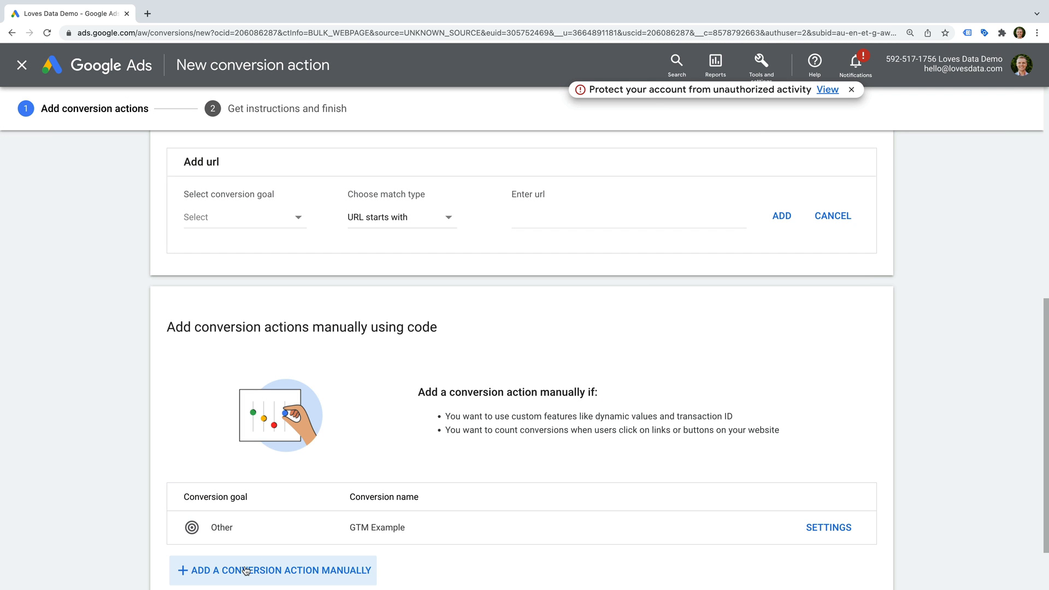
Save the GTM Example conversion action and complete the setup.
{"action": "scroll", "scroll_direction": "down", "scroll_amount": 3}
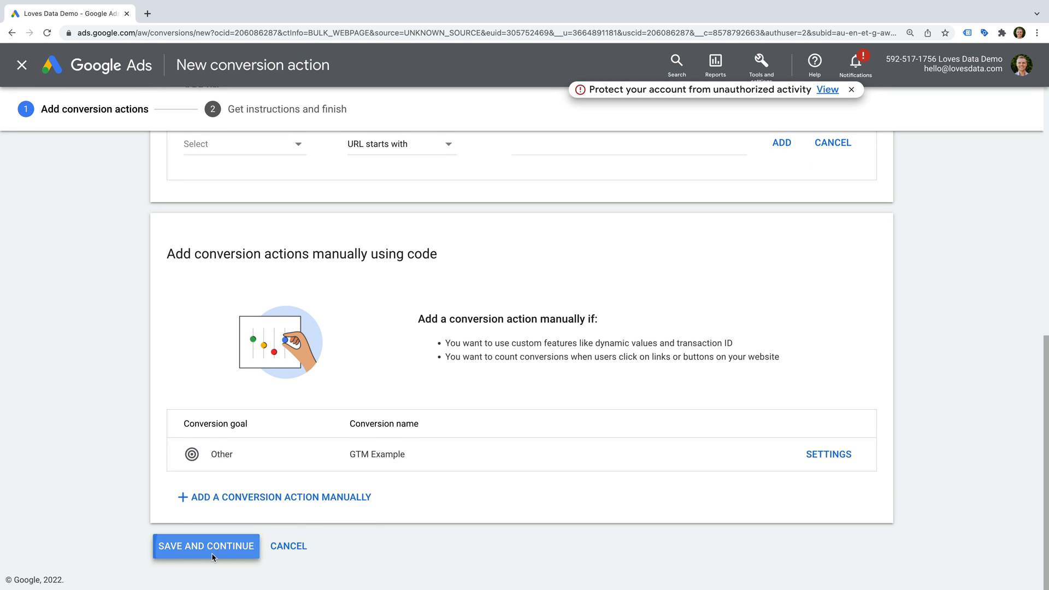
{"action": "left_click", "coordinate": [205, 545]}
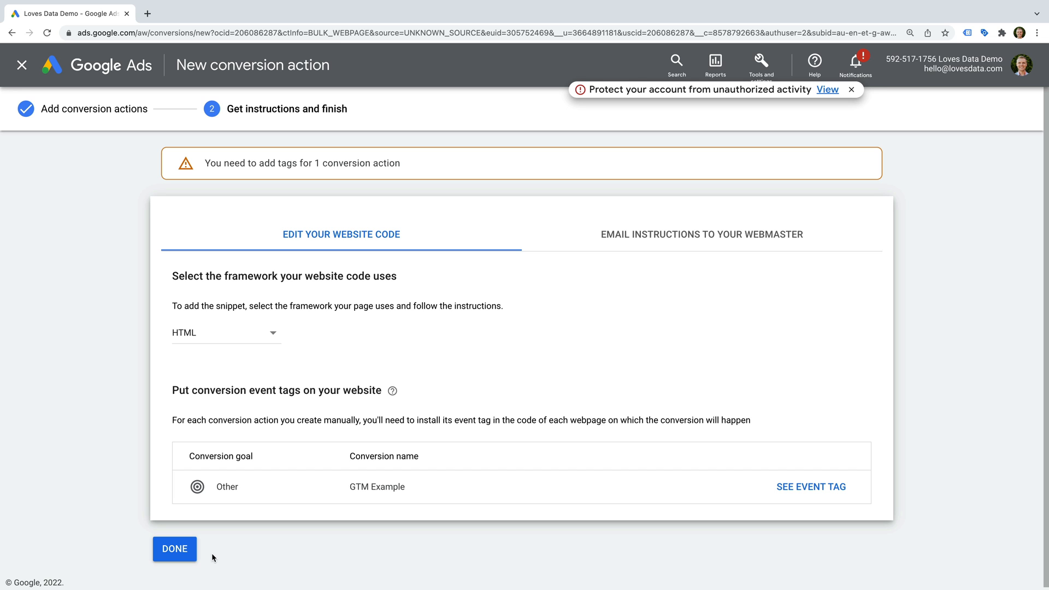
{"action": "left_click", "coordinate": [174, 548]}
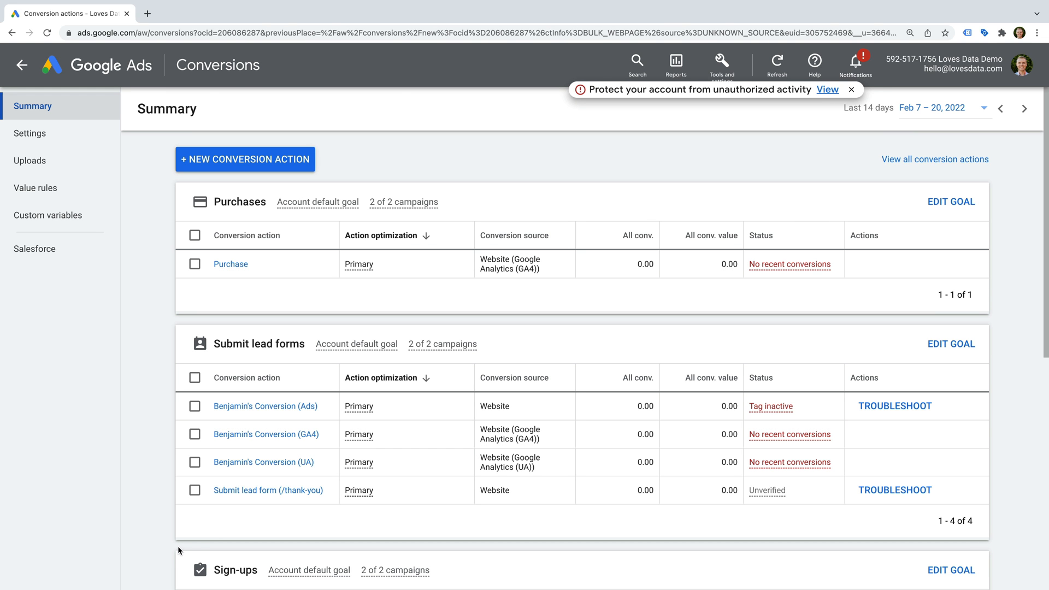
Open GTM Example from the Other goal table.
{"action": "scroll", "scroll_direction": "down", "scroll_amount": 3}
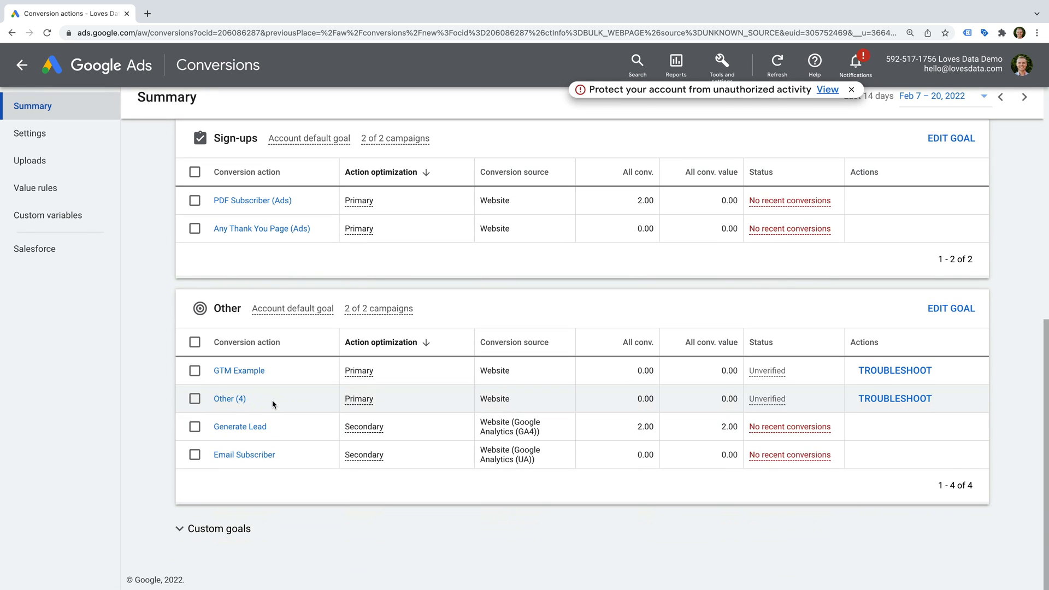
{"action": "mouse_move", "coordinate": [238, 375]}
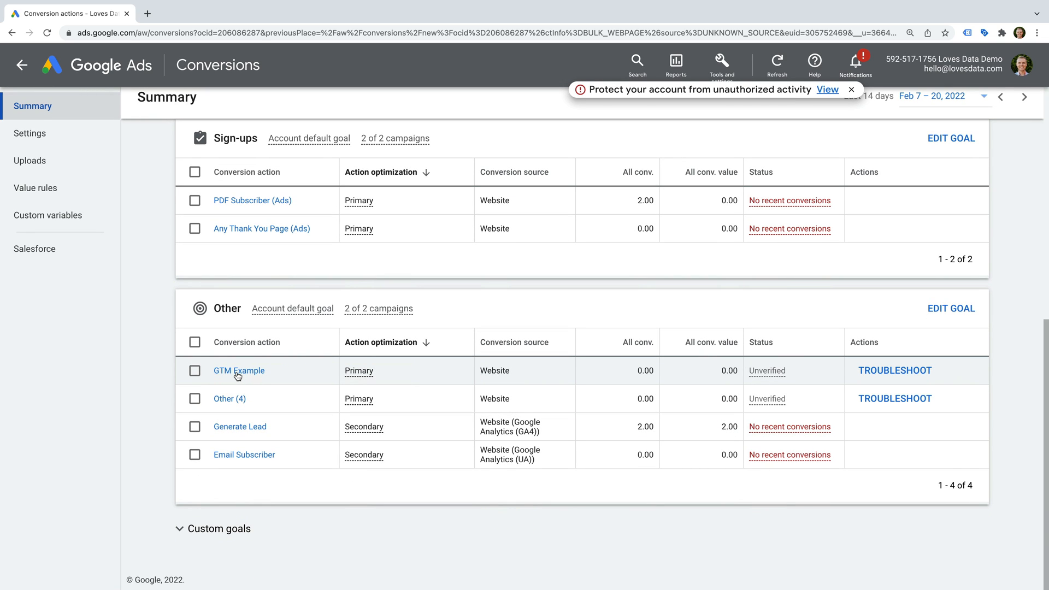
{"action": "left_click", "coordinate": [238, 370]}
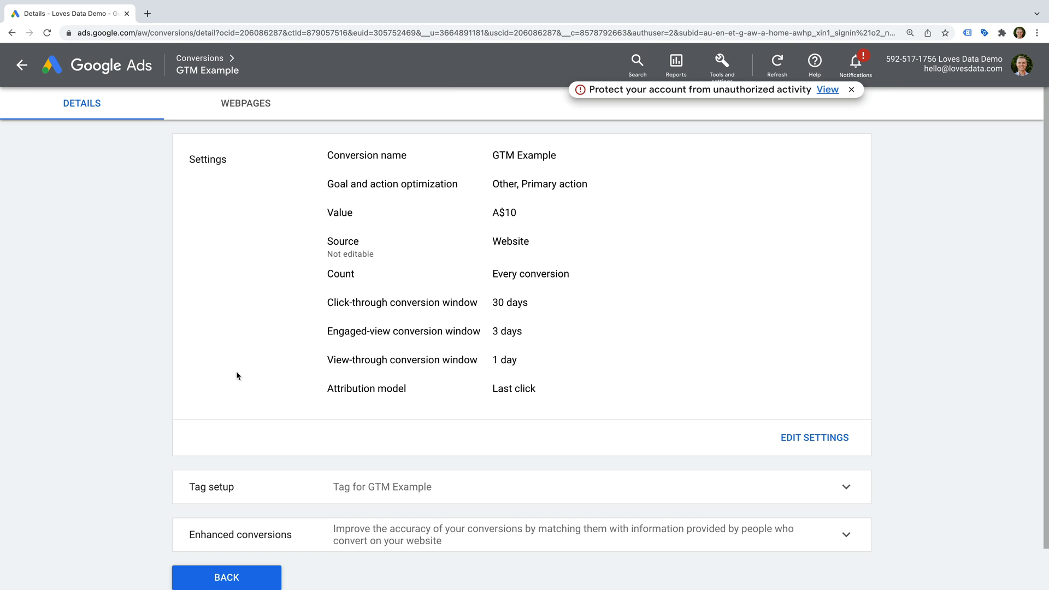
Expand Tag setup and choose the Google Tag Manager install option.
{"action": "scroll", "scroll_direction": "down", "scroll_amount": 3}
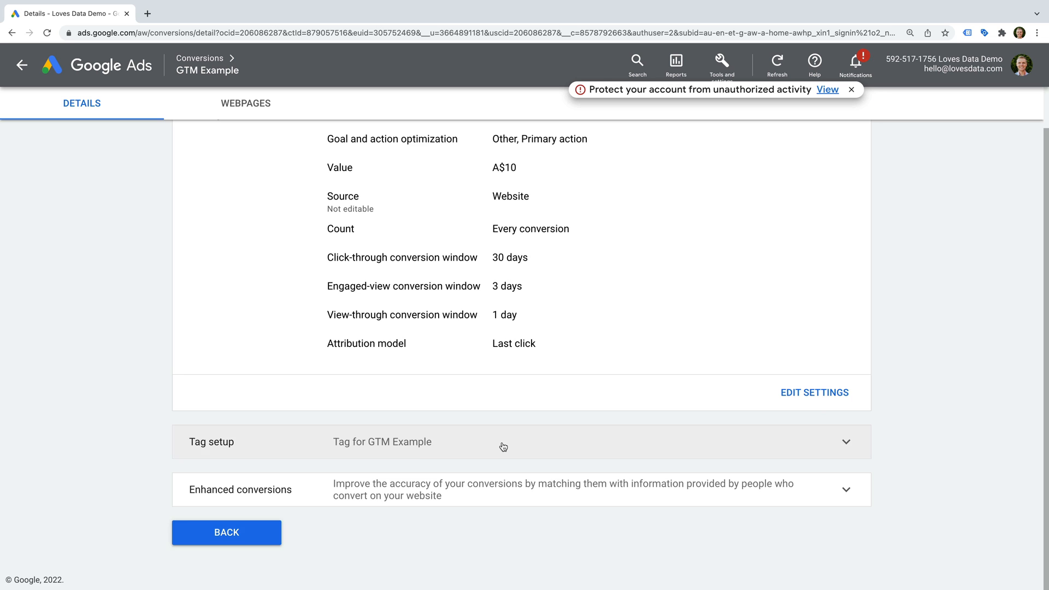
{"action": "left_click", "coordinate": [845, 441]}
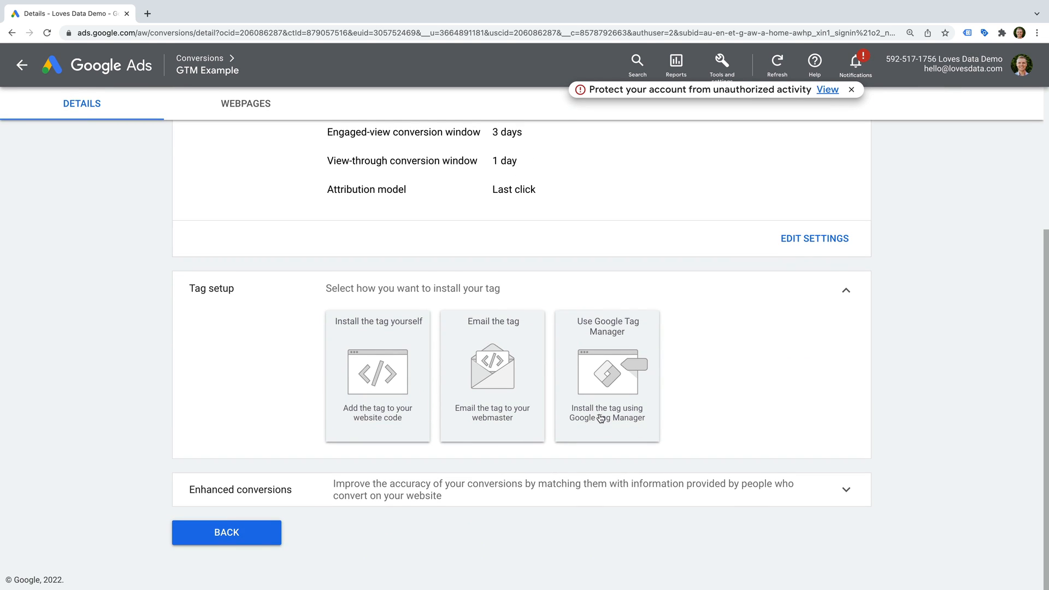
{"action": "left_click", "coordinate": [606, 375]}
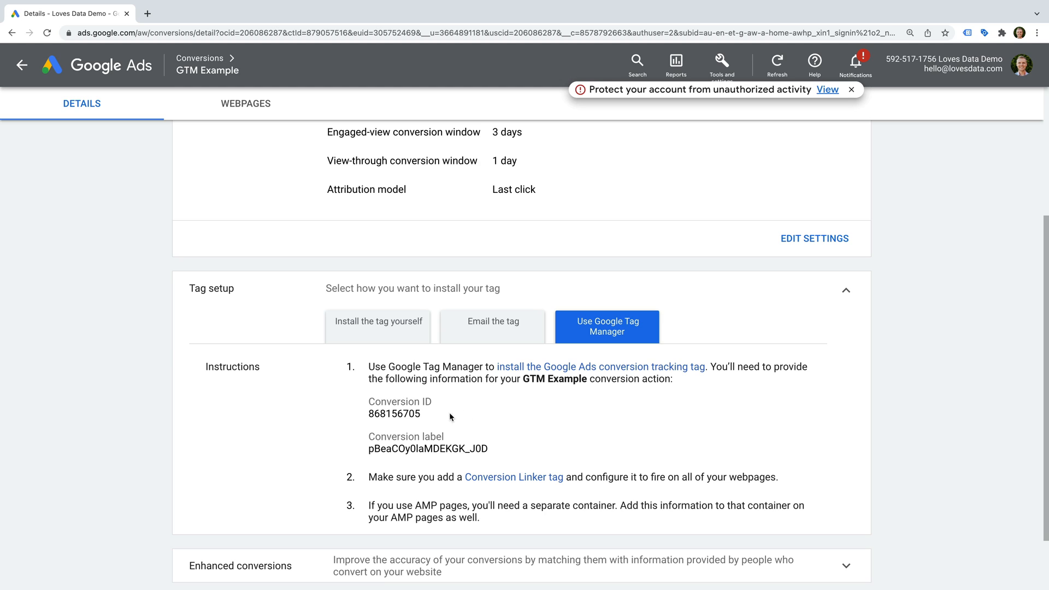
{"action": "mouse_move", "coordinate": [467, 440]}
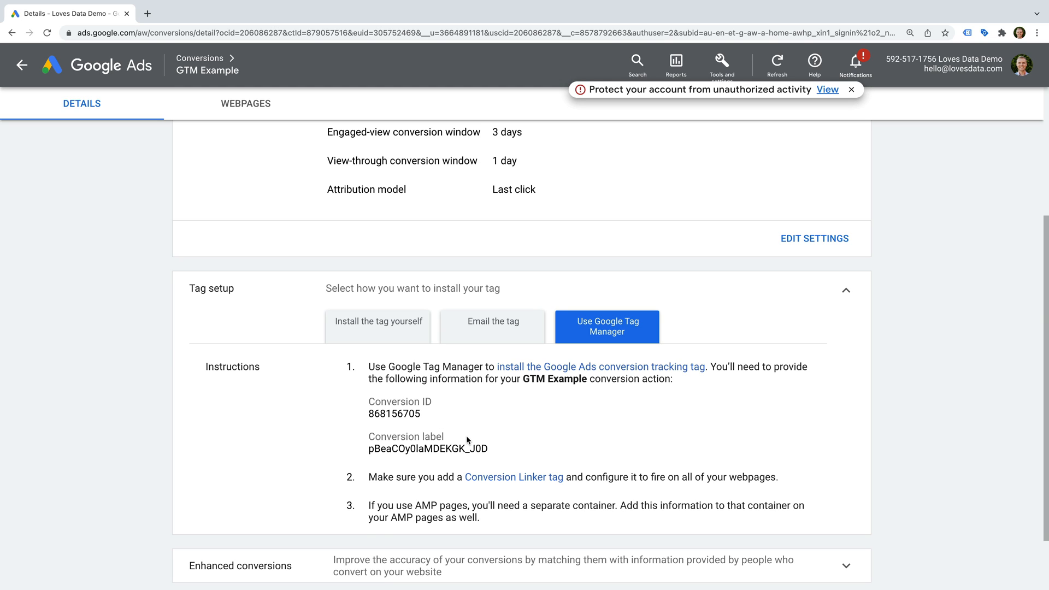